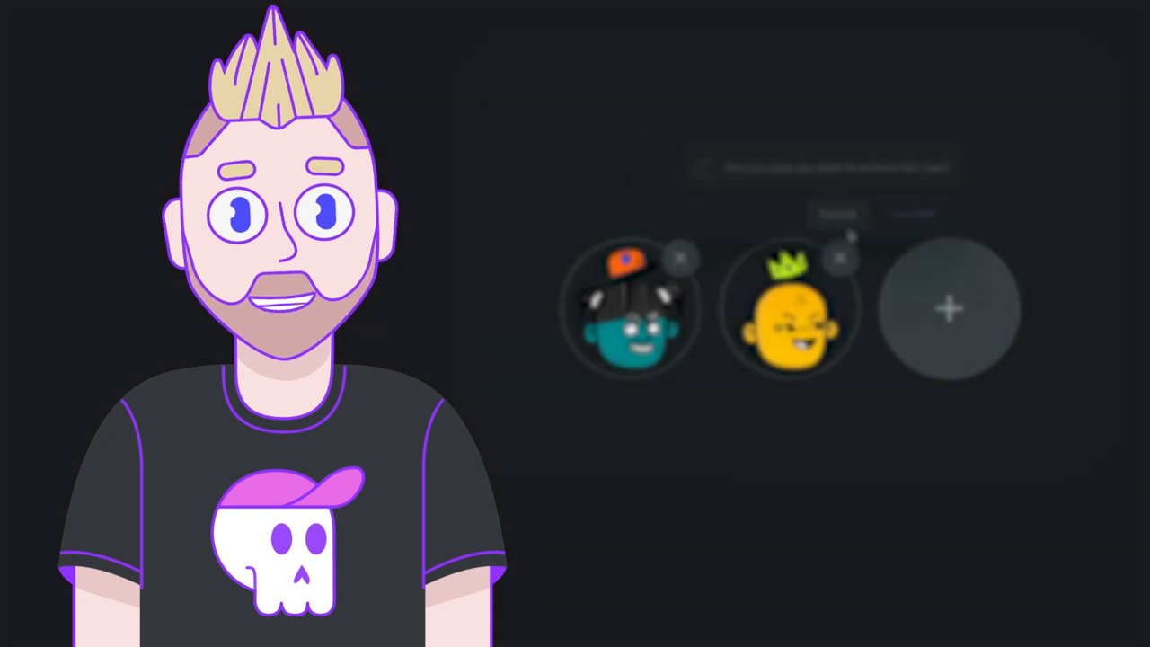
# Step: Cancel the earlier prompts, then remove the yellow user from the avatar demo
pyautogui.click(948, 309)
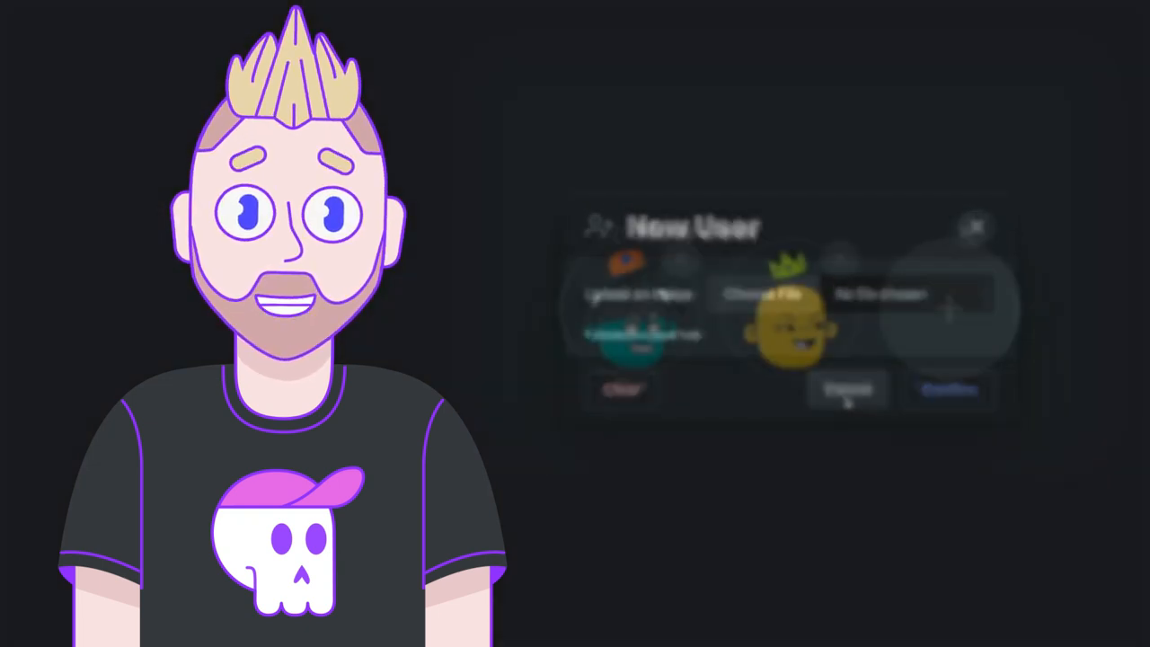
pyautogui.click(844, 388)
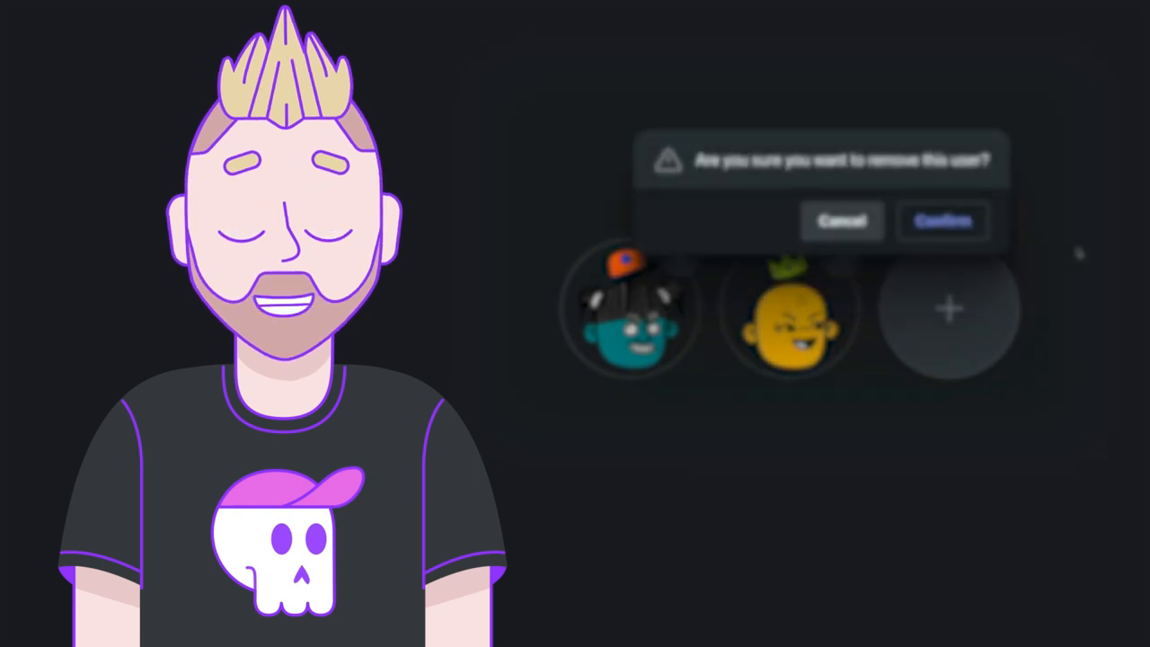
pyautogui.click(942, 221)
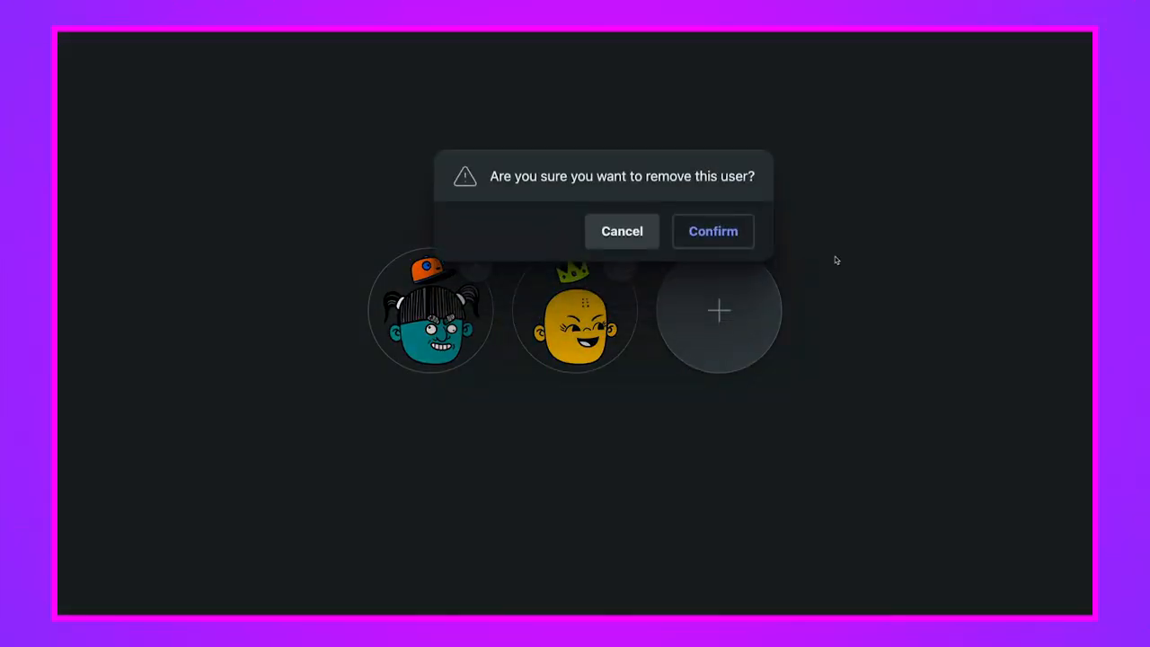
pyautogui.click(622, 230)
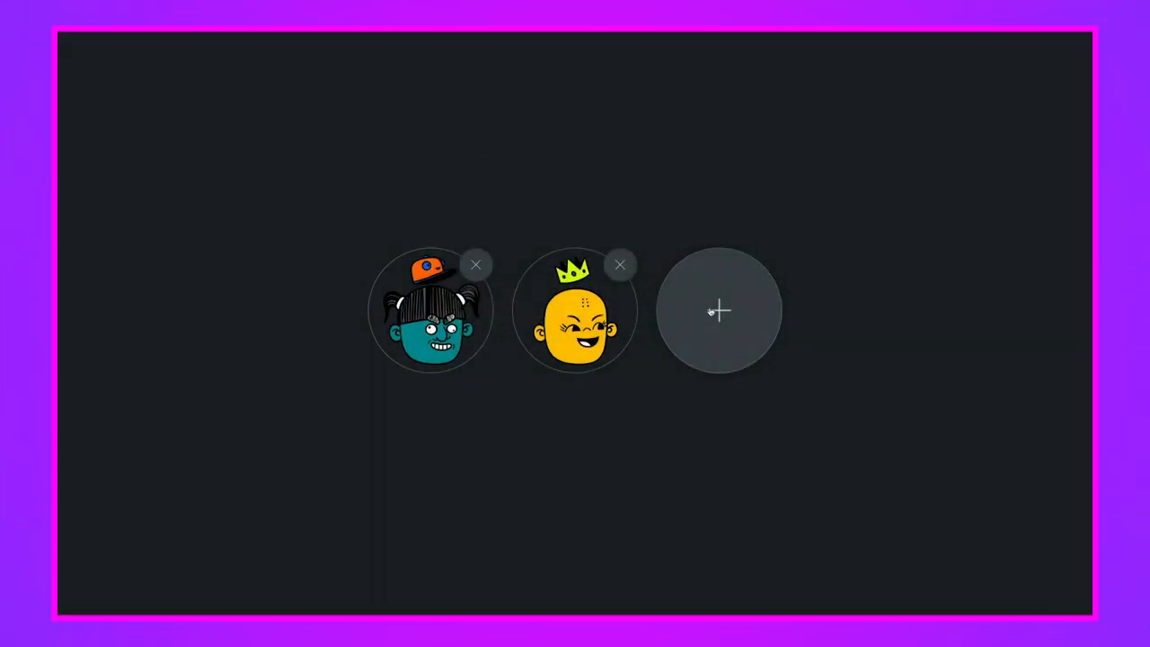
pyautogui.click(717, 310)
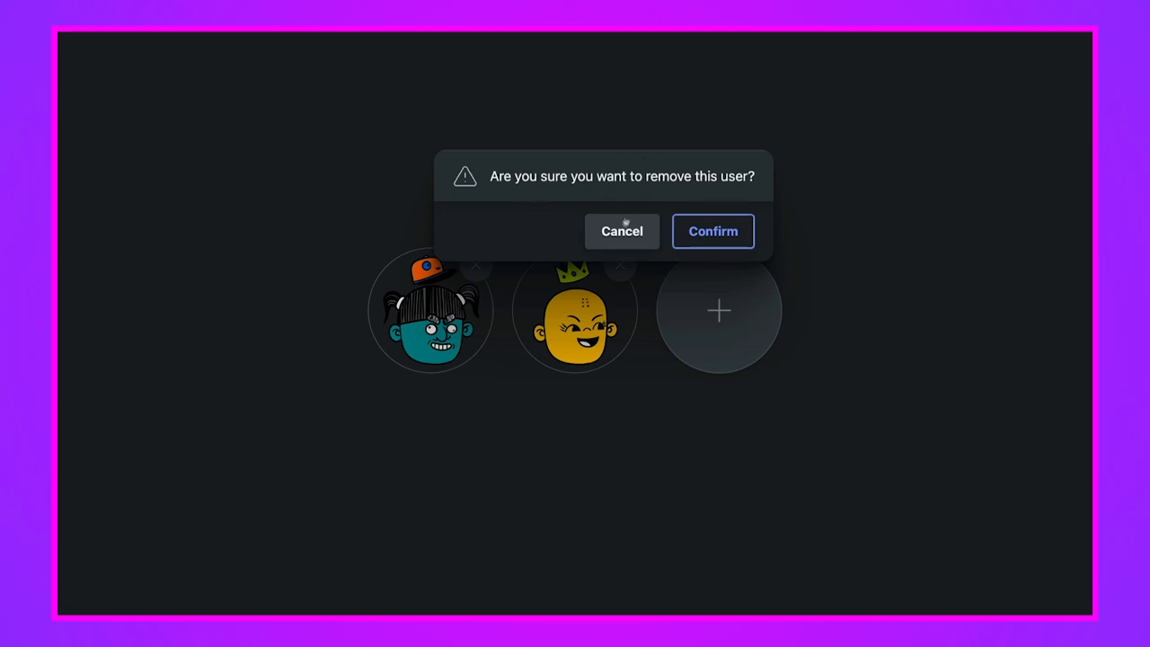
pyautogui.click(622, 231)
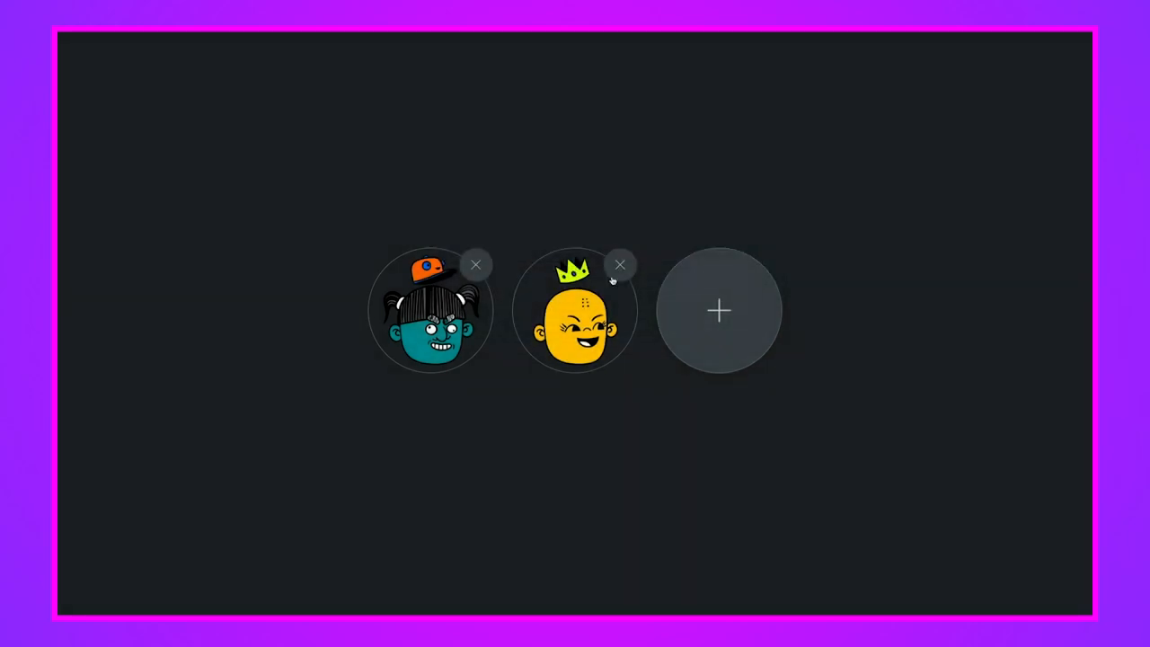
pyautogui.click(619, 264)
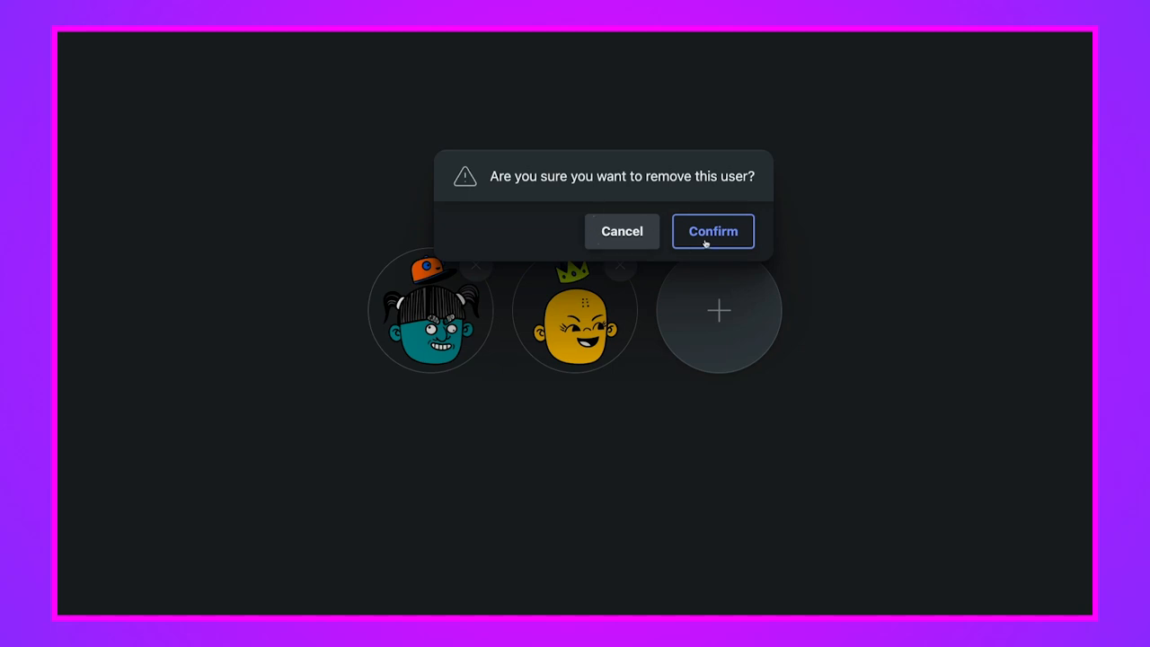
pyautogui.click(713, 231)
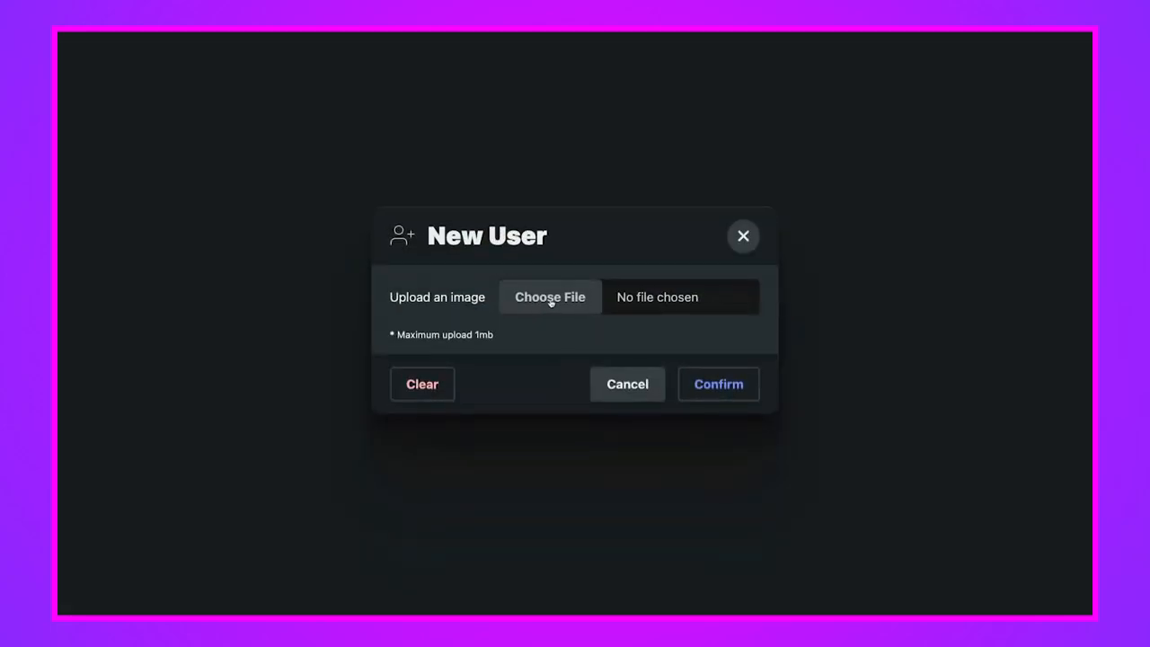
# Step: Add a new user with avatar-4.png (the skull) as its image
pyautogui.click(549, 296)
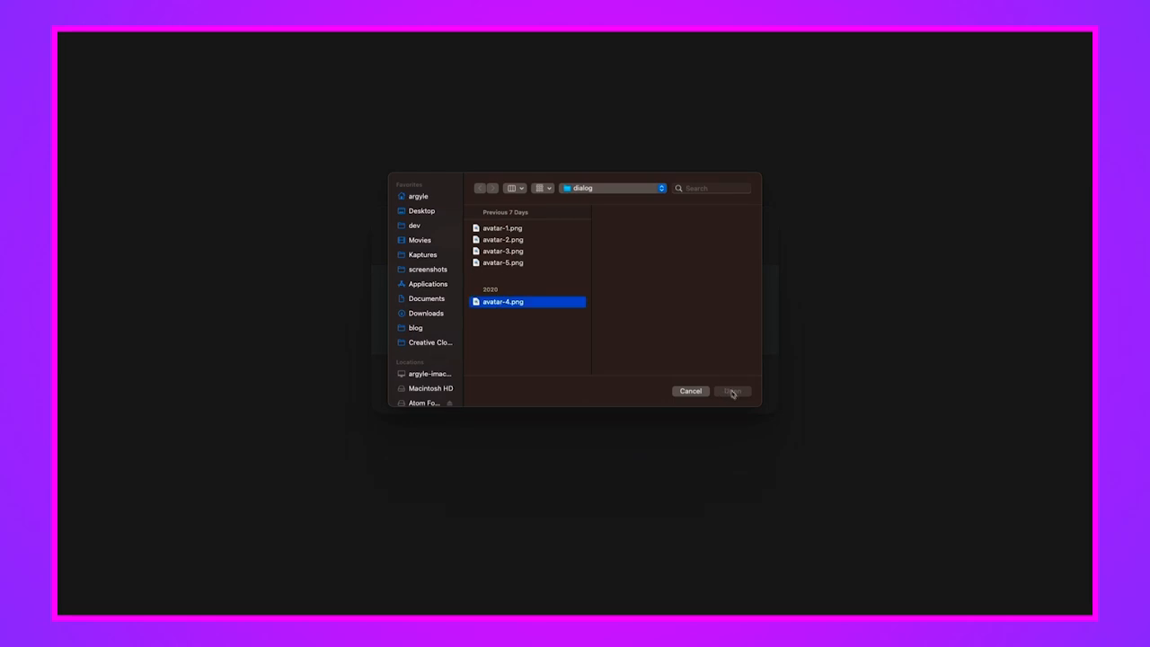
pyautogui.click(732, 391)
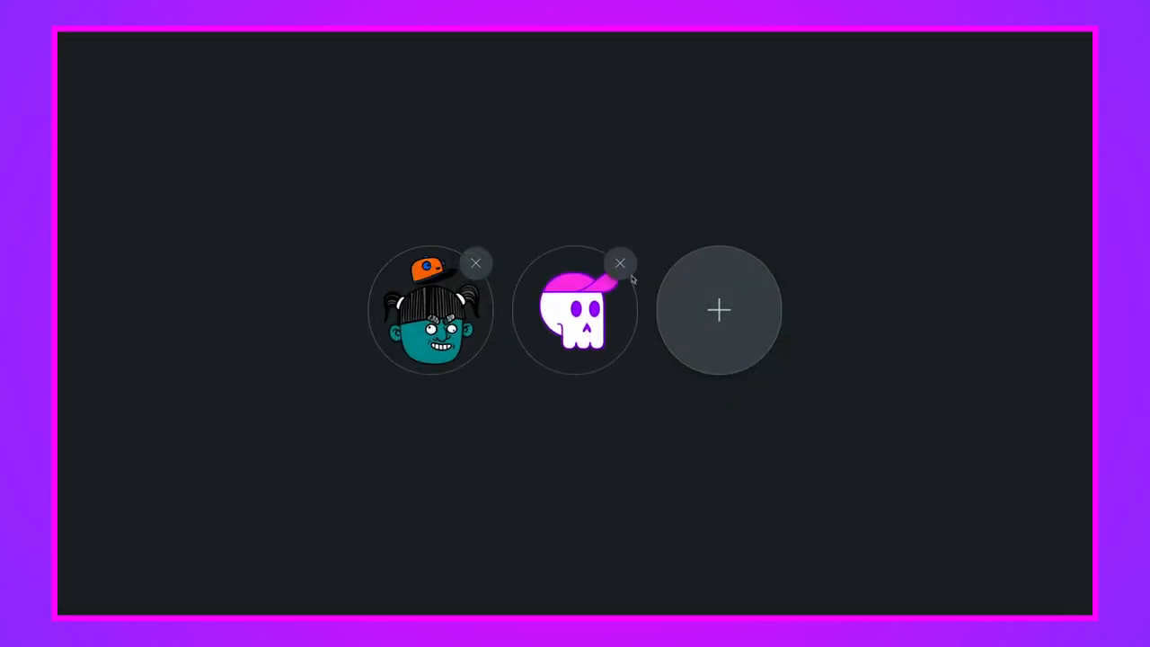
pyautogui.click(620, 264)
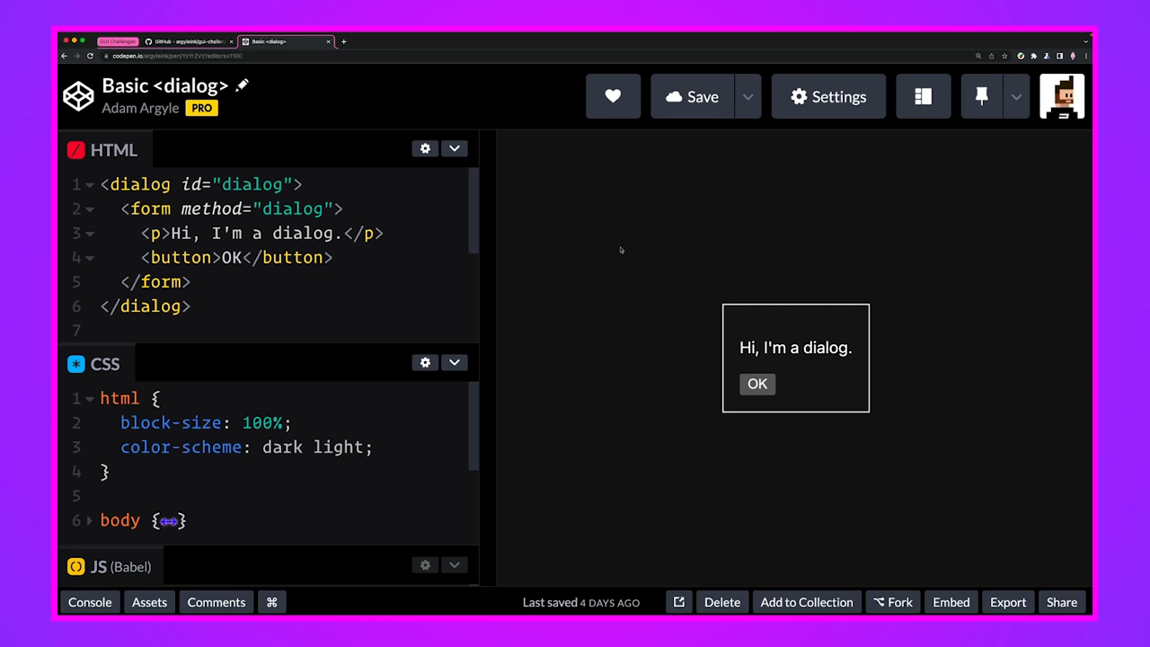
pyautogui.moveTo(682, 362)
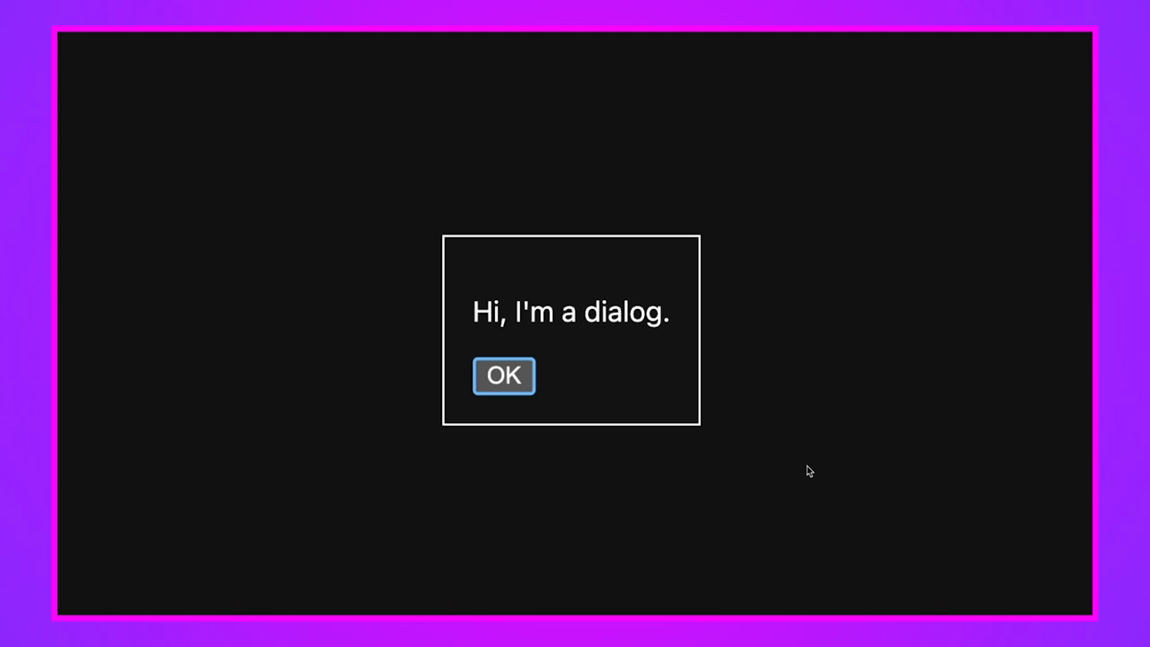
pyautogui.moveTo(516, 373)
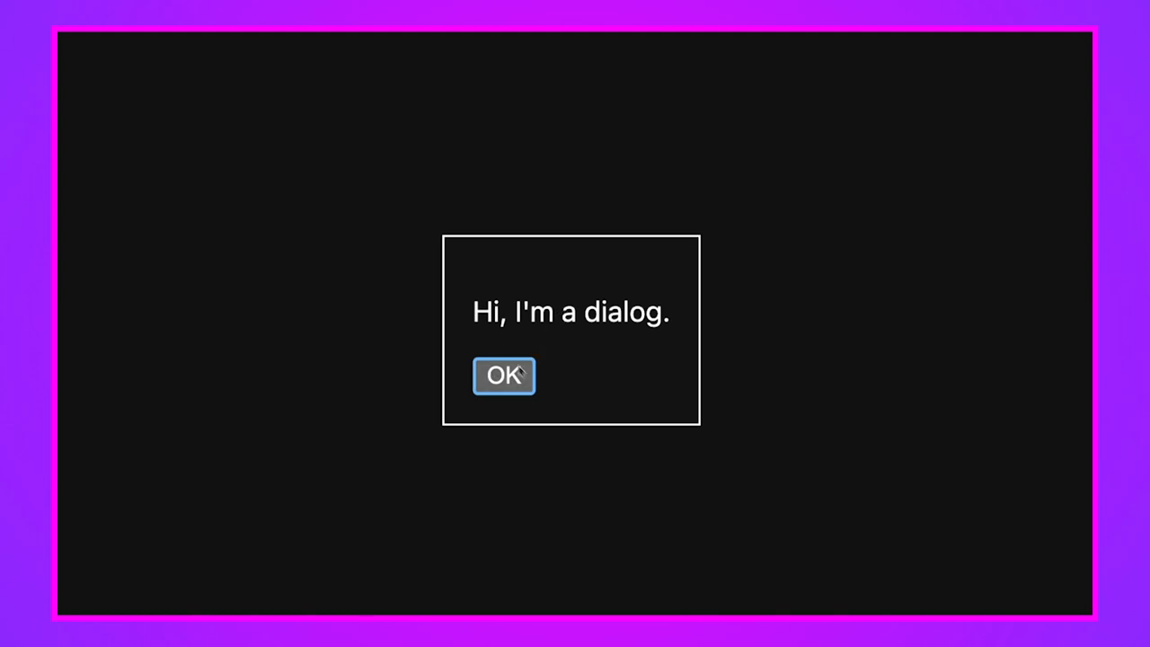
# Step: Close the 'Hi, I'm a dialog' box in the Basic <dialog> preview with OK
pyautogui.click(504, 375)
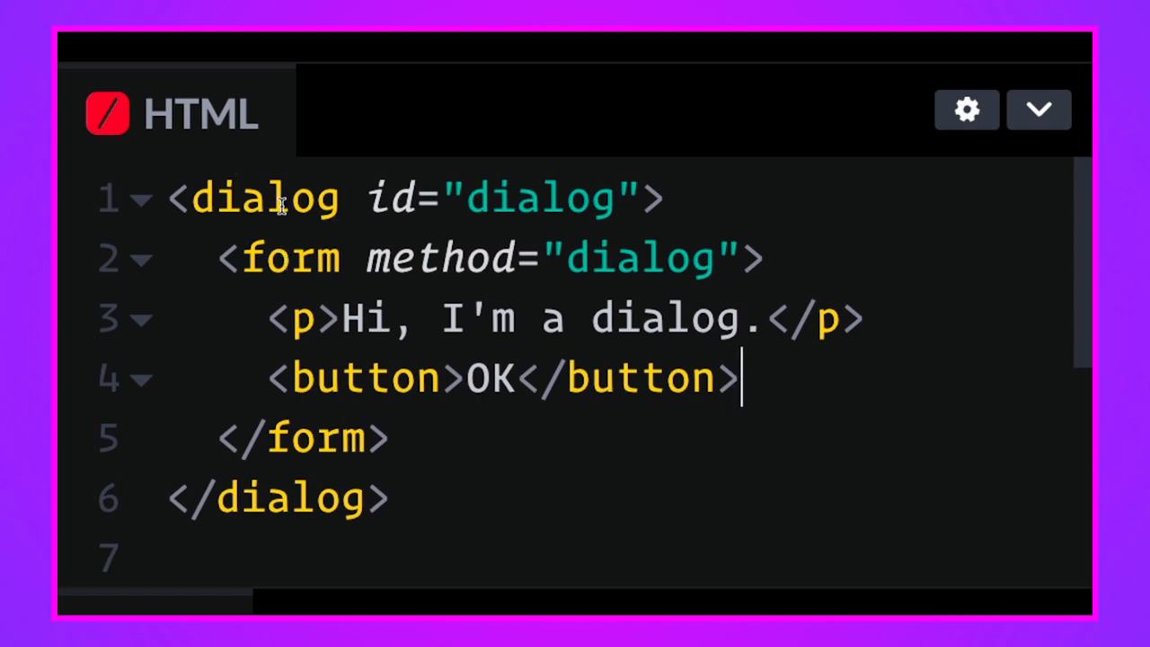
pyautogui.moveTo(525, 366)
pyautogui.write('<button onclick="dialog.showModal()">Open Dialog</button>')
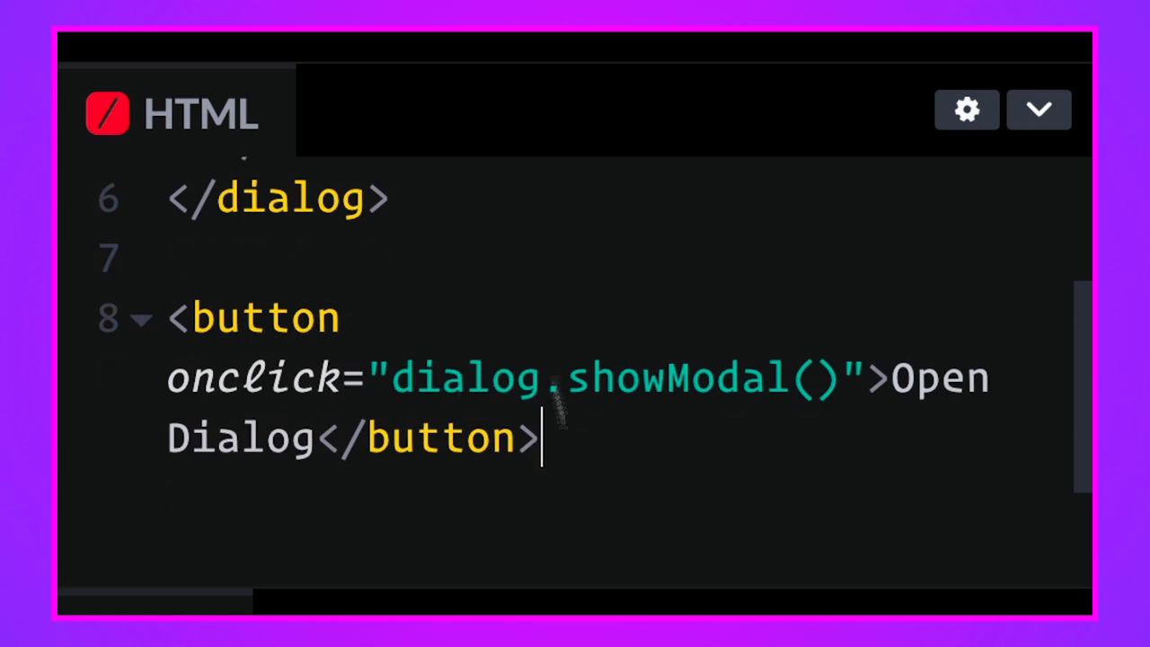
pyautogui.moveTo(844, 429)
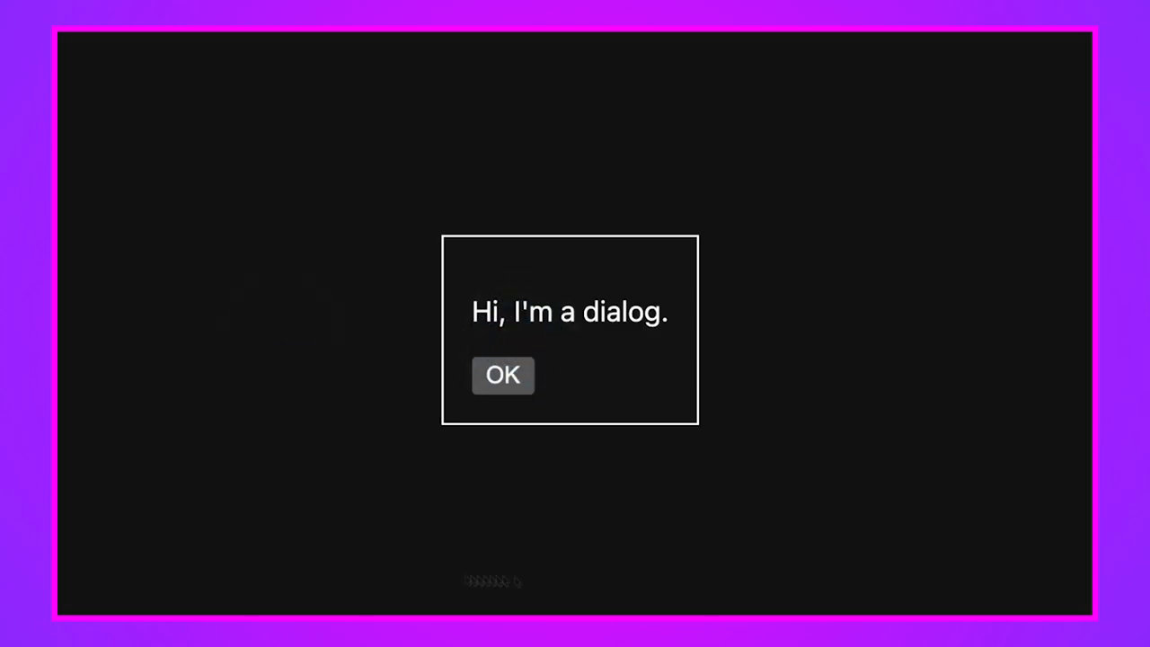
pyautogui.click(503, 374)
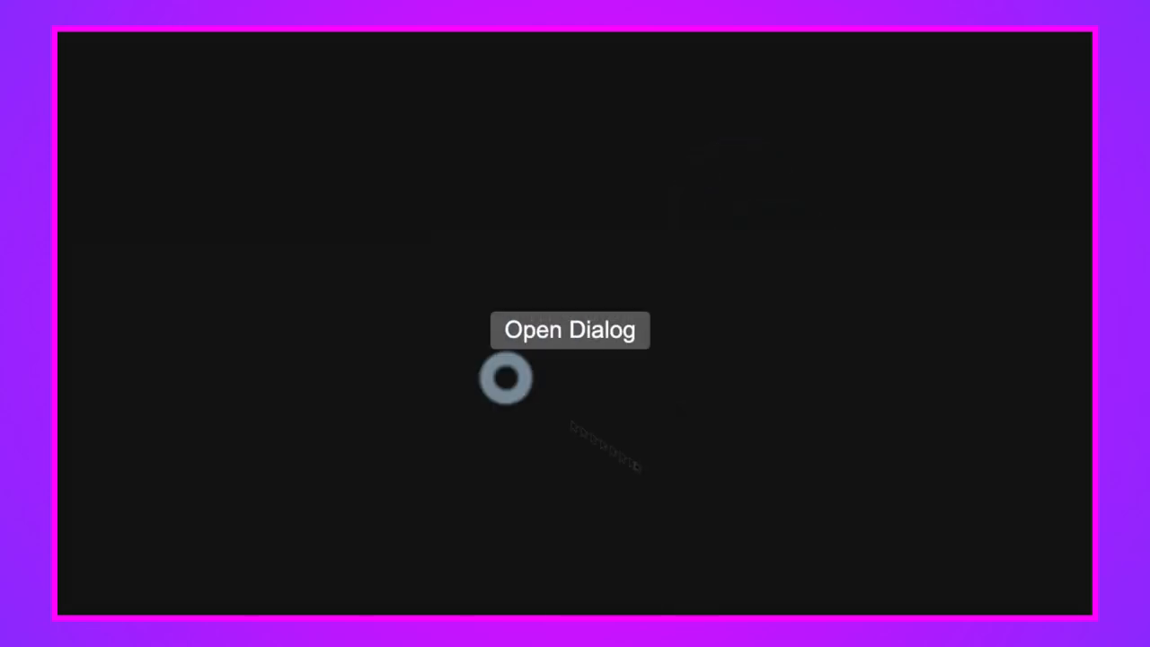
pyautogui.click(569, 330)
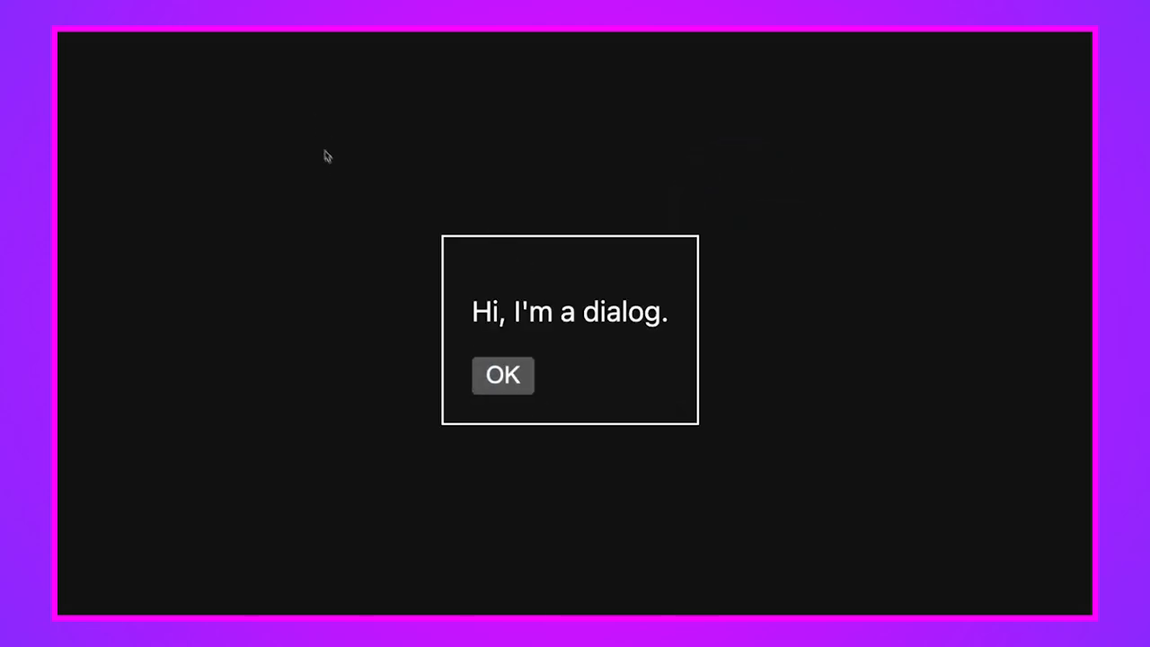
pyautogui.moveTo(763, 459)
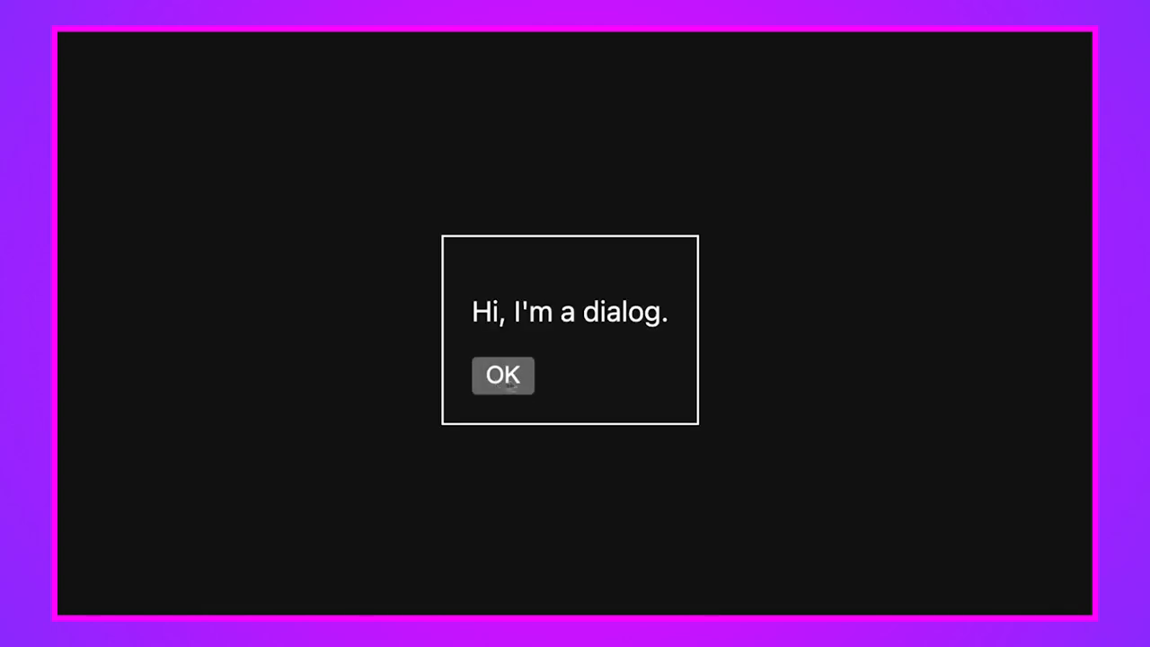
pyautogui.click(503, 374)
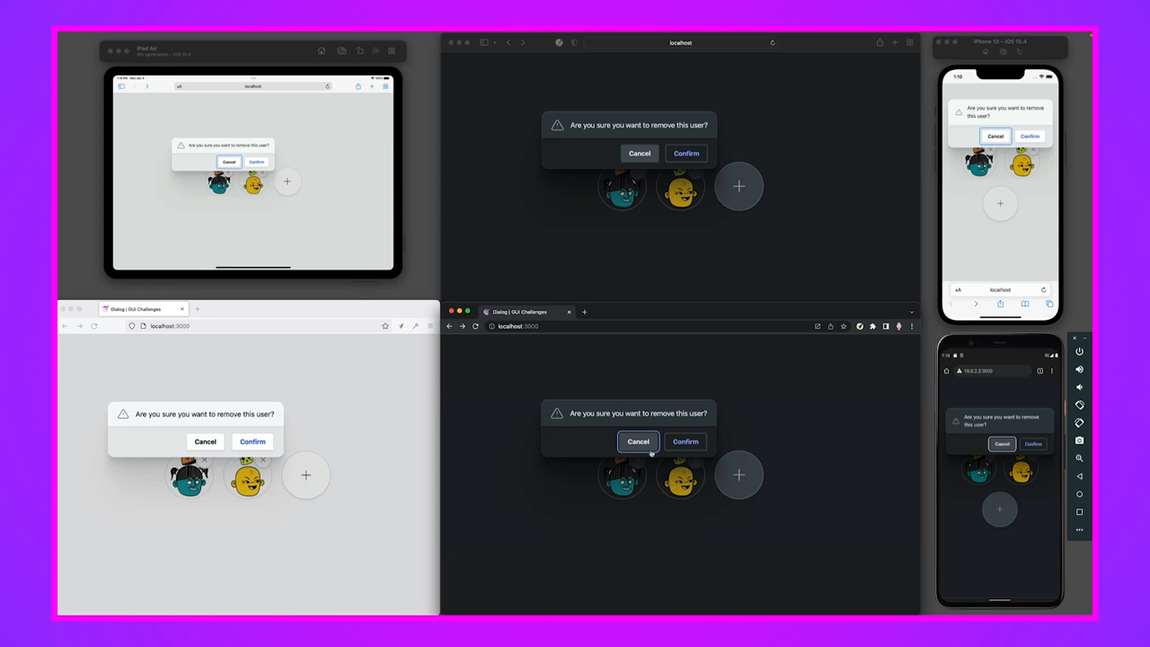
# Step: Cancel the remove-user prompt across synced browsers, then bring the removal confirmation back up
pyautogui.click(637, 441)
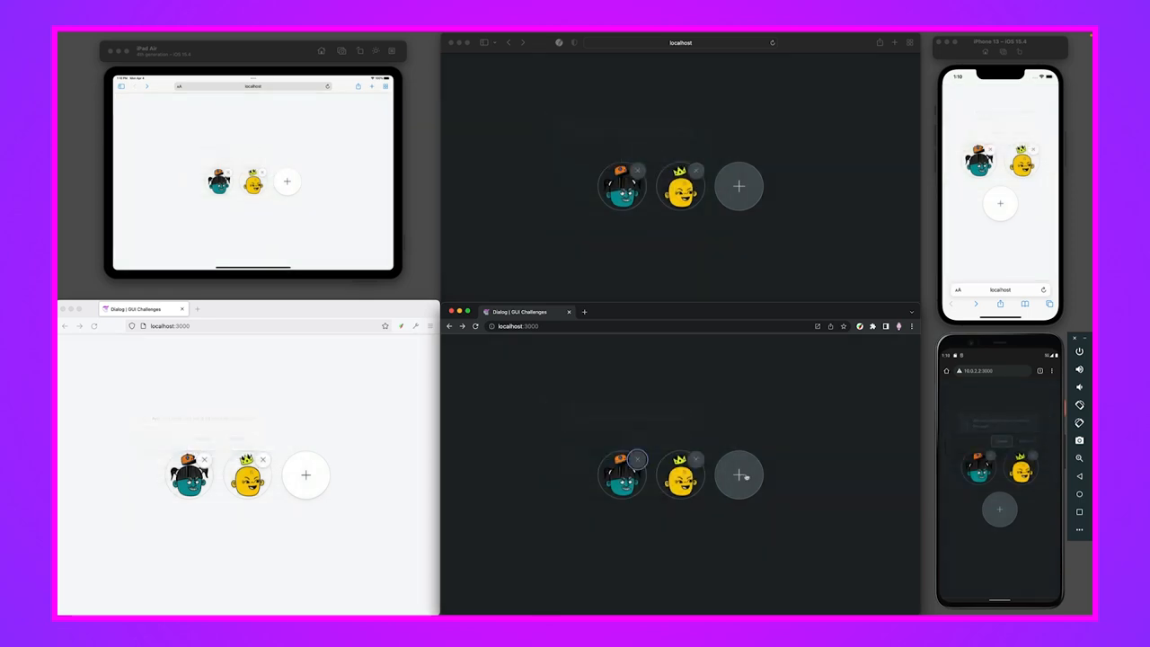
pyautogui.click(738, 186)
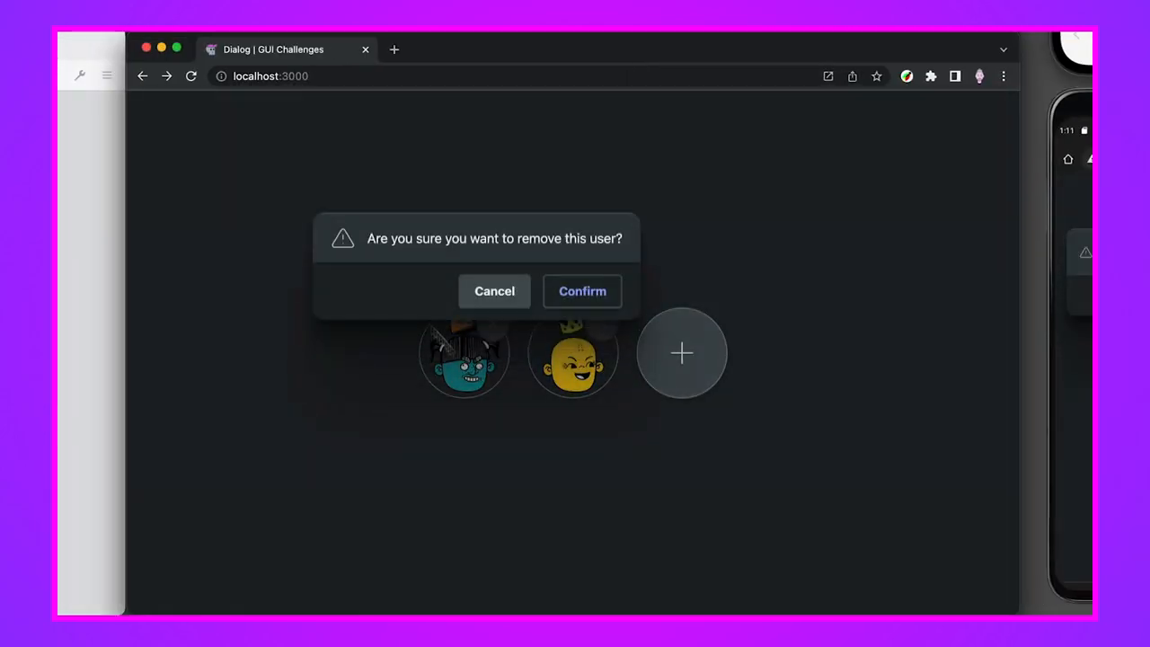
pyautogui.moveTo(485, 261)
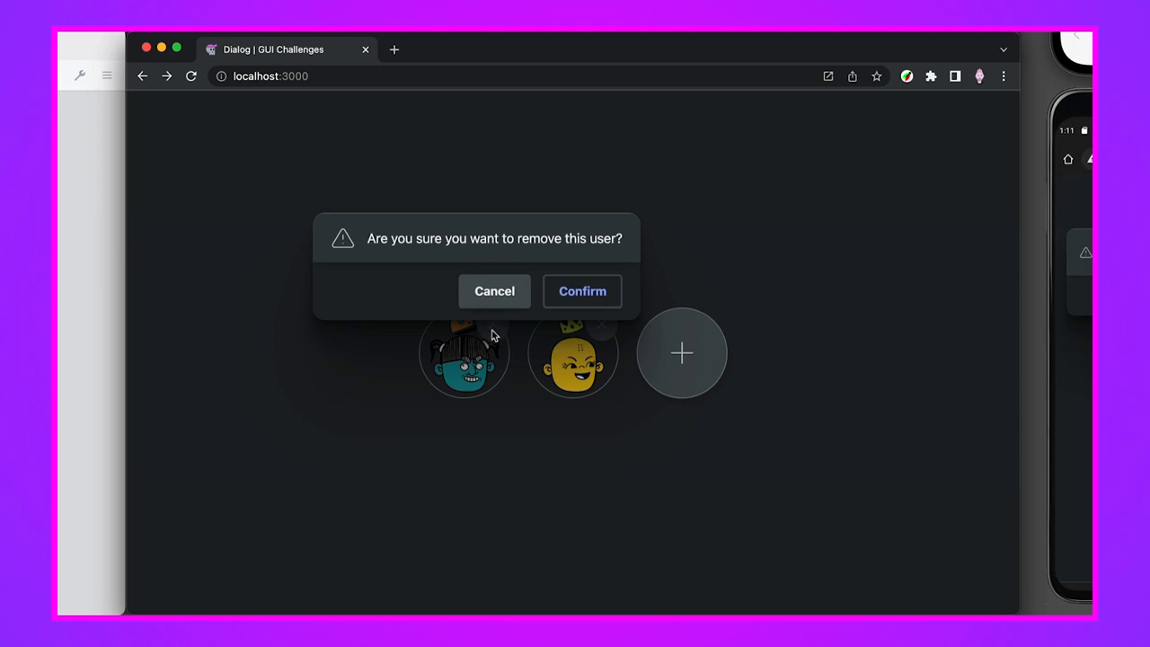
# Step: Repeatedly open and cancel the remove-user prompt for the first user, keeping both avatars
pyautogui.click(494, 290)
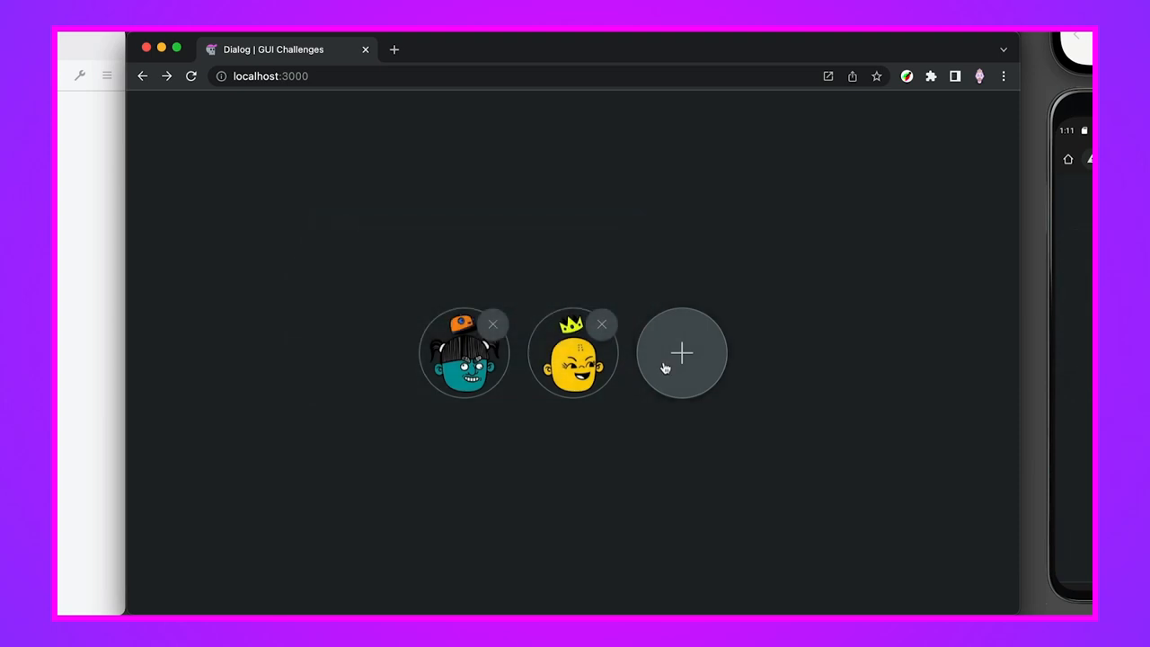
pyautogui.click(681, 353)
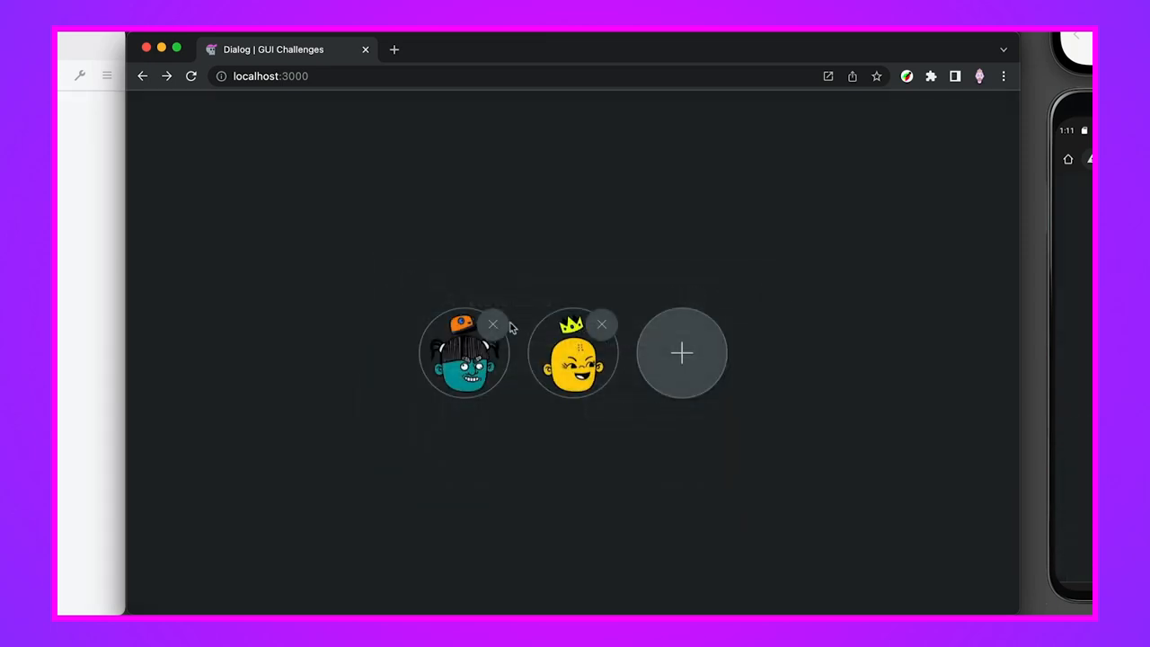
pyautogui.click(492, 324)
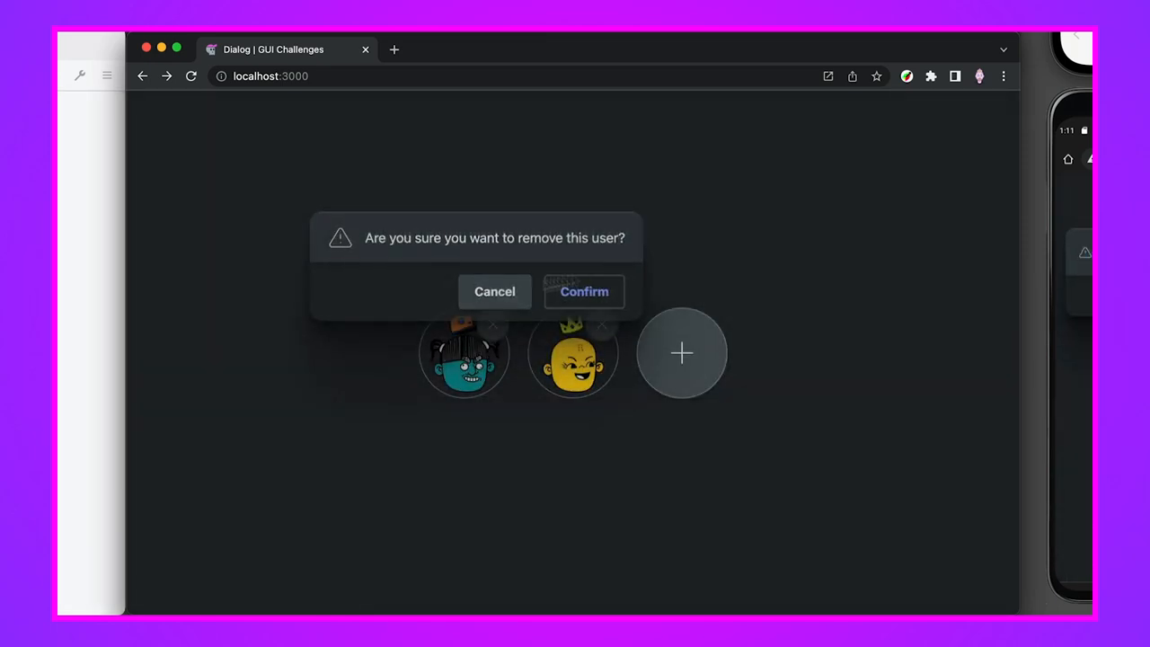
pyautogui.click(494, 291)
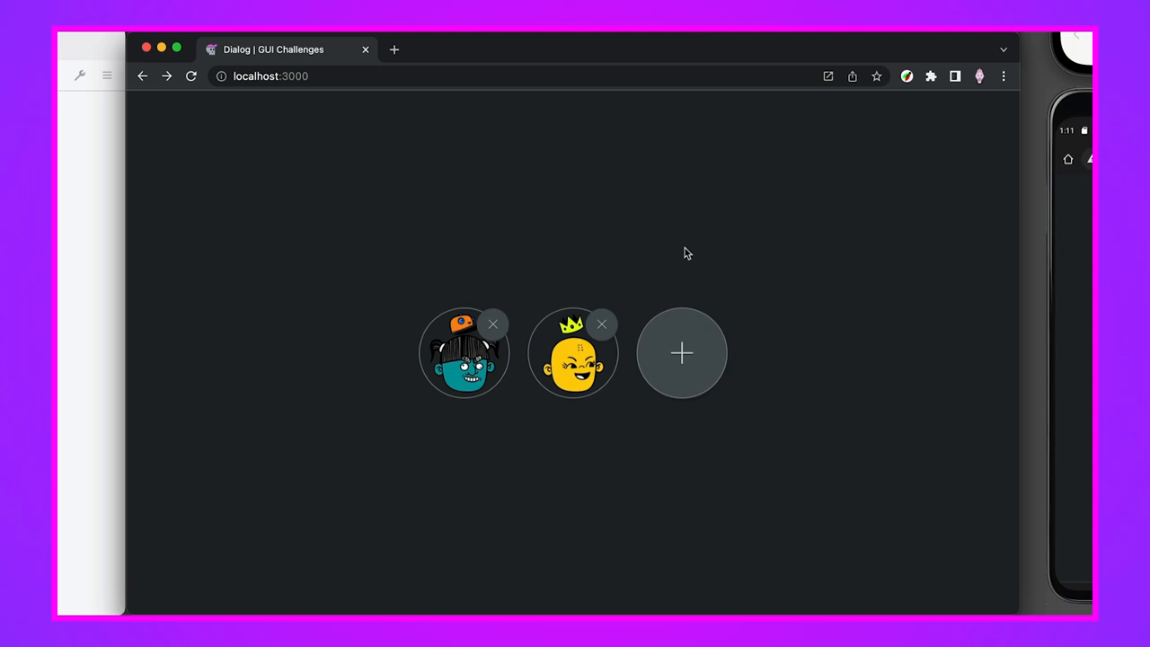
pyautogui.moveTo(611, 235)
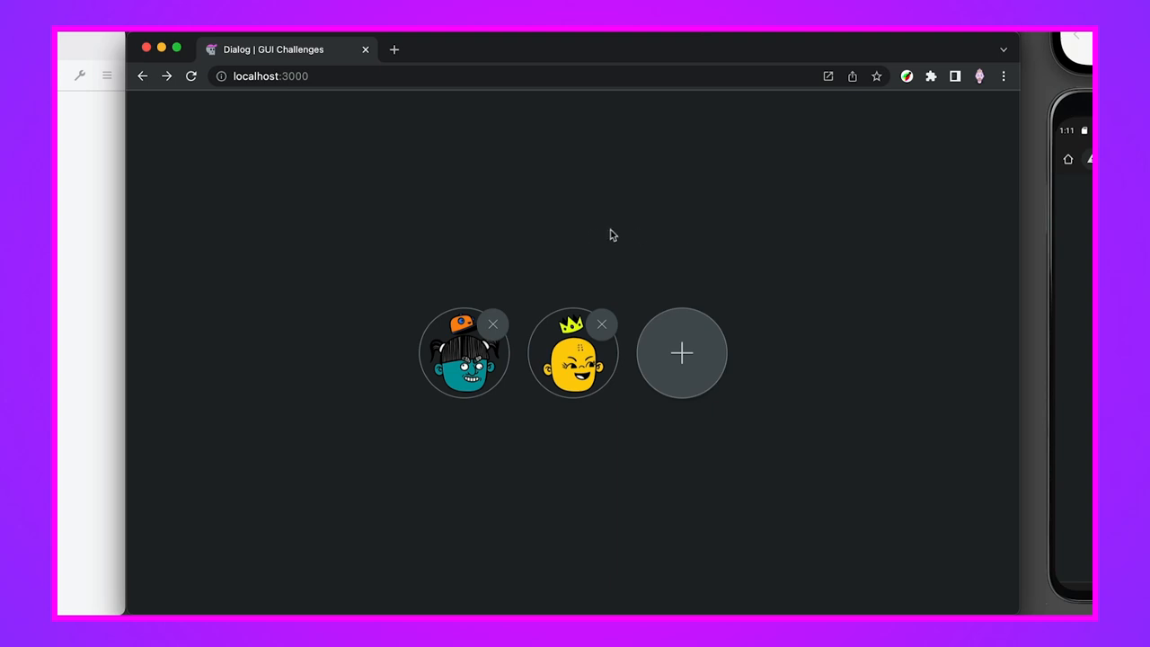
pyautogui.click(493, 324)
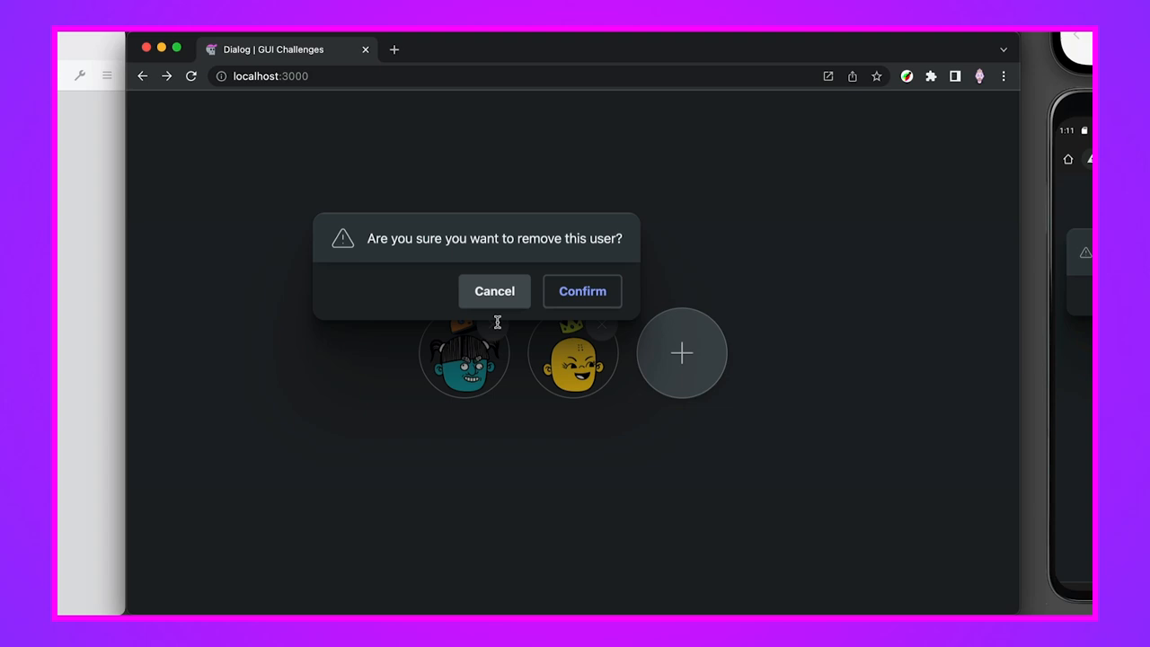
pyautogui.moveTo(364, 296)
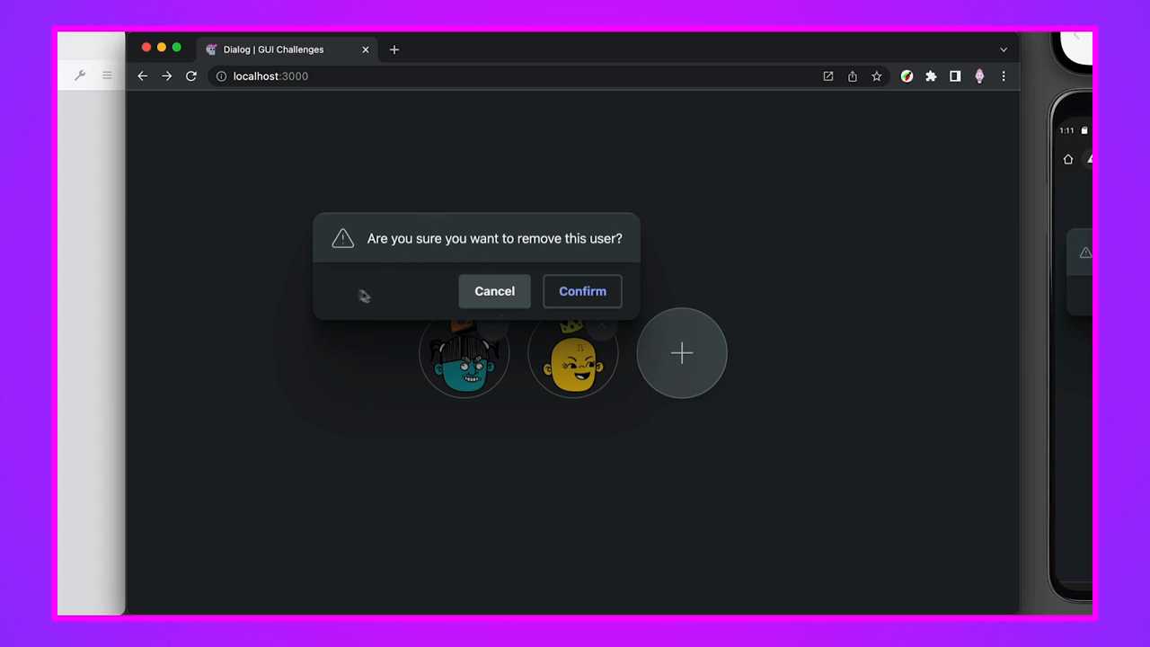
pyautogui.moveTo(364, 260)
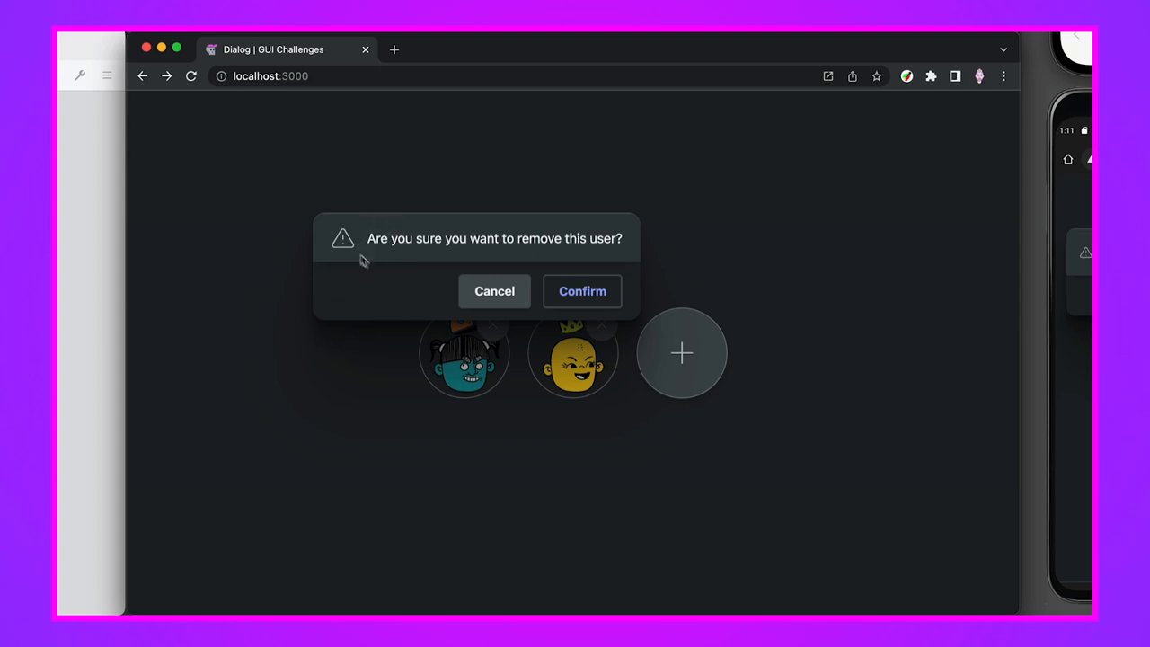
pyautogui.moveTo(386, 251)
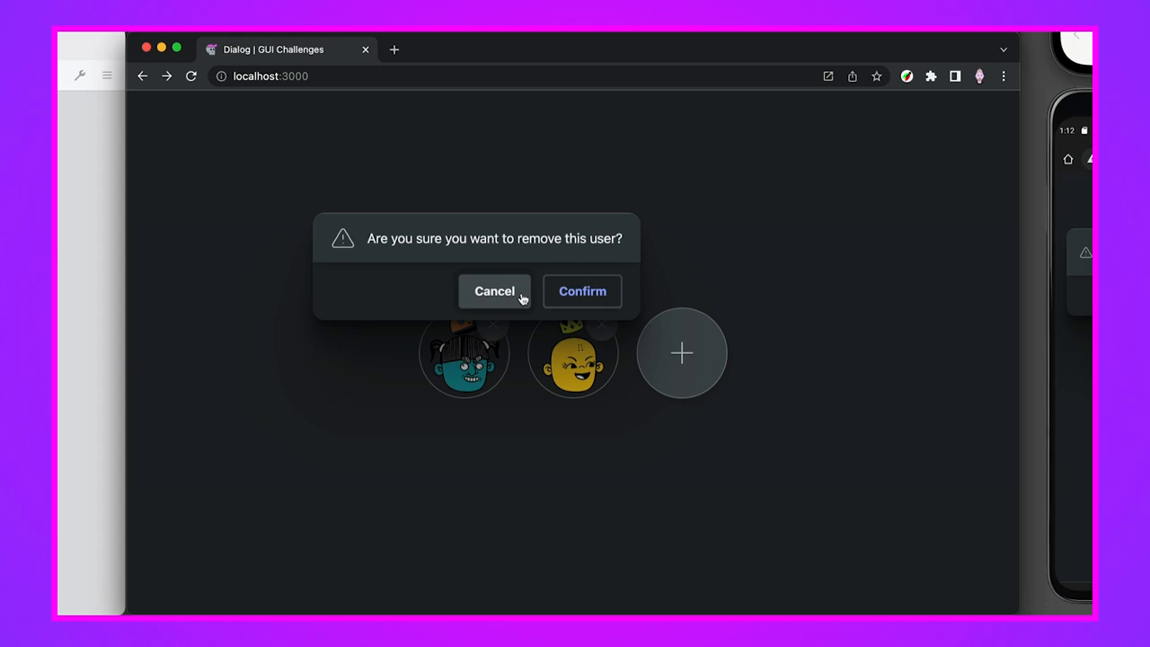
pyautogui.click(494, 290)
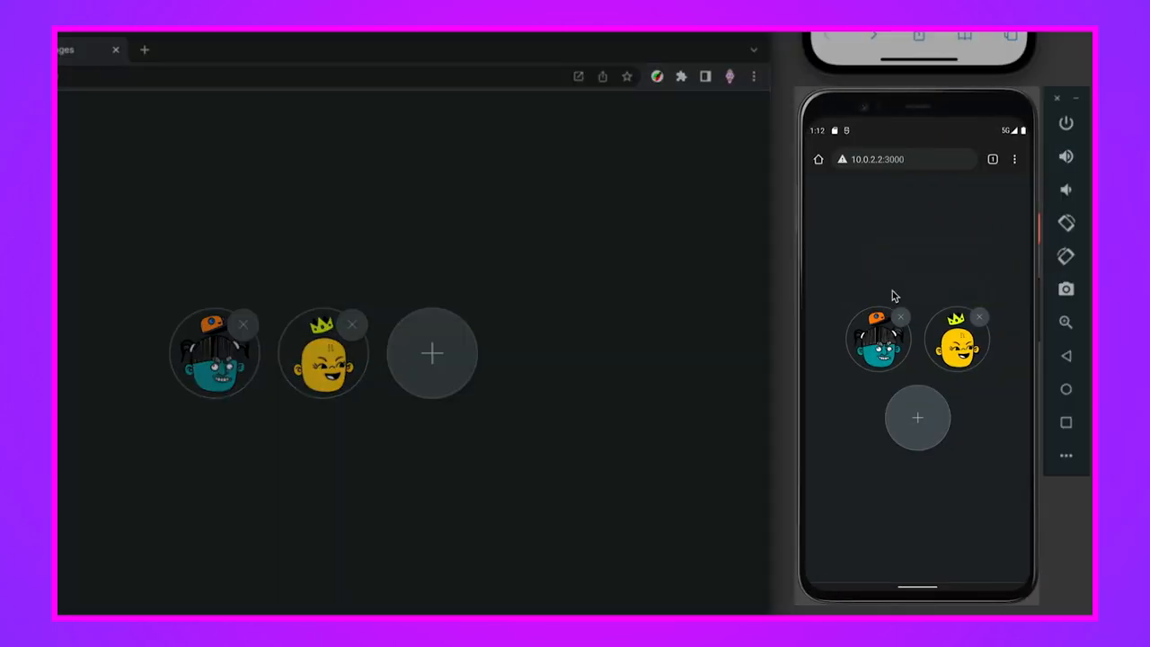
pyautogui.click(899, 316)
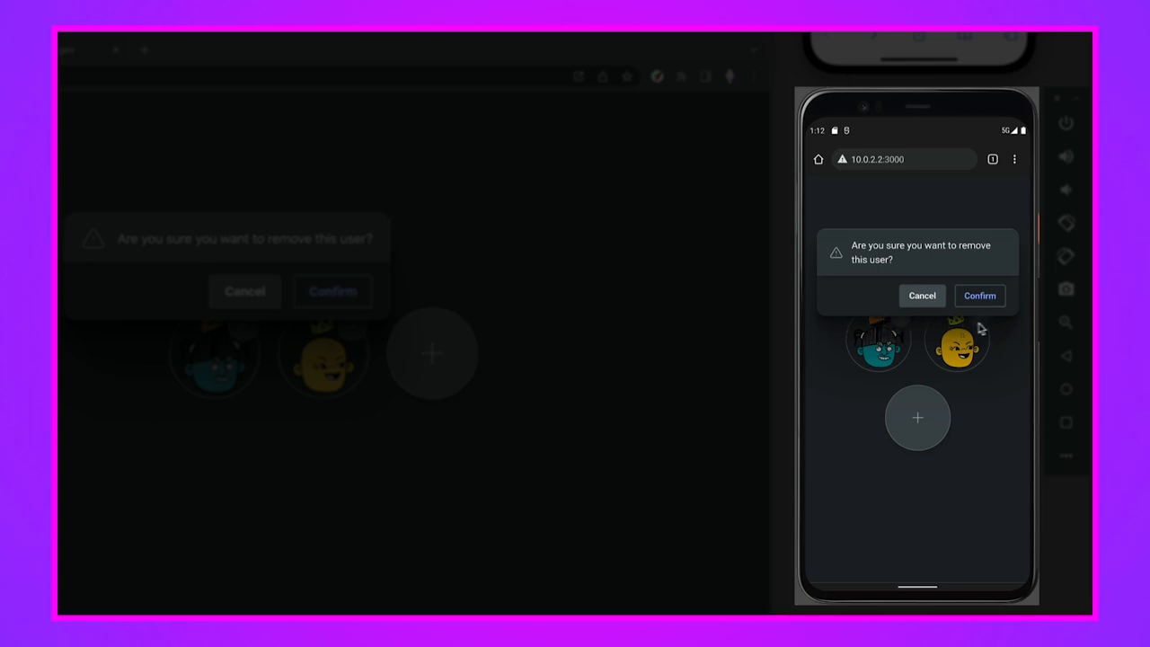
pyautogui.moveTo(820, 237)
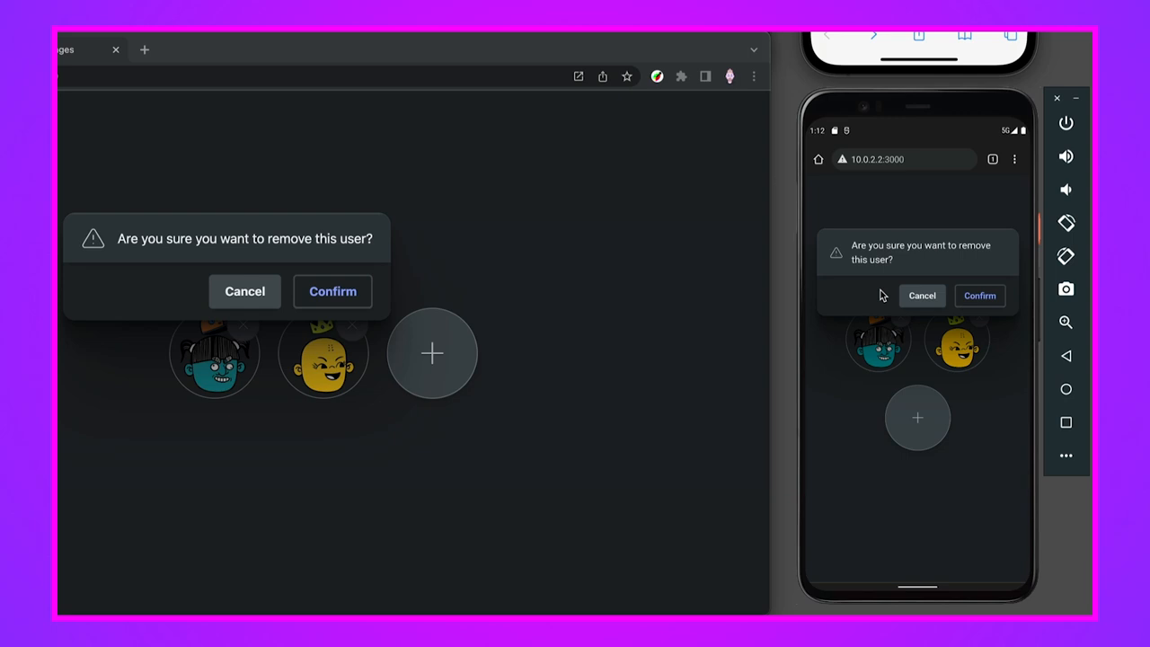
pyautogui.moveTo(889, 294)
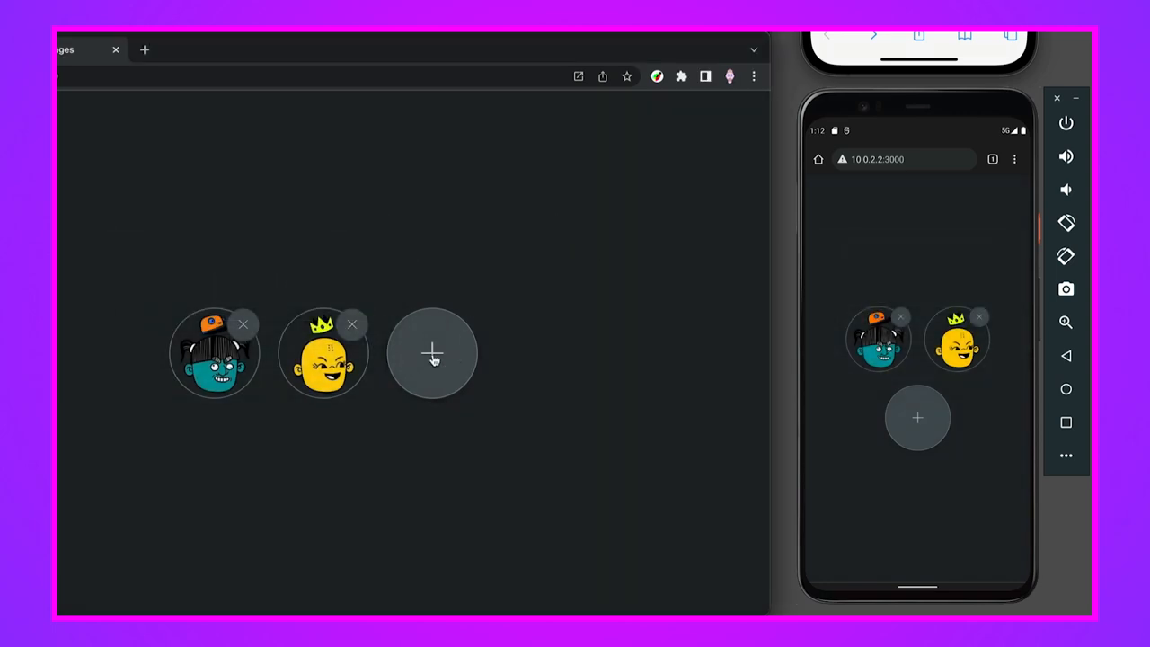
pyautogui.click(431, 353)
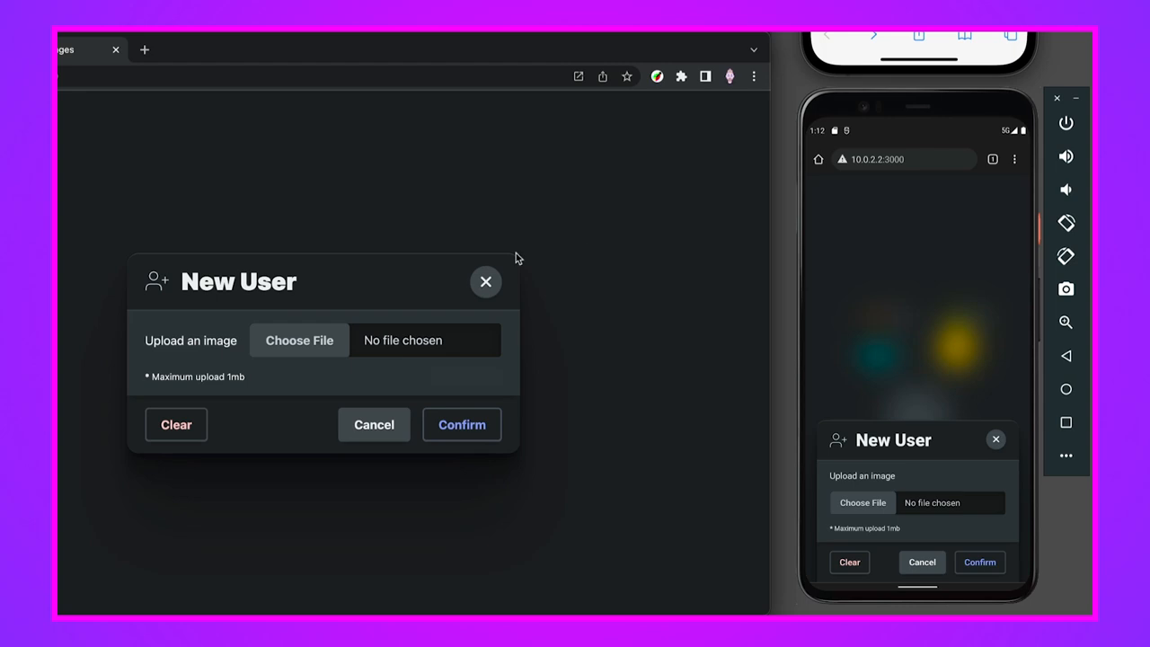
pyautogui.moveTo(843, 608)
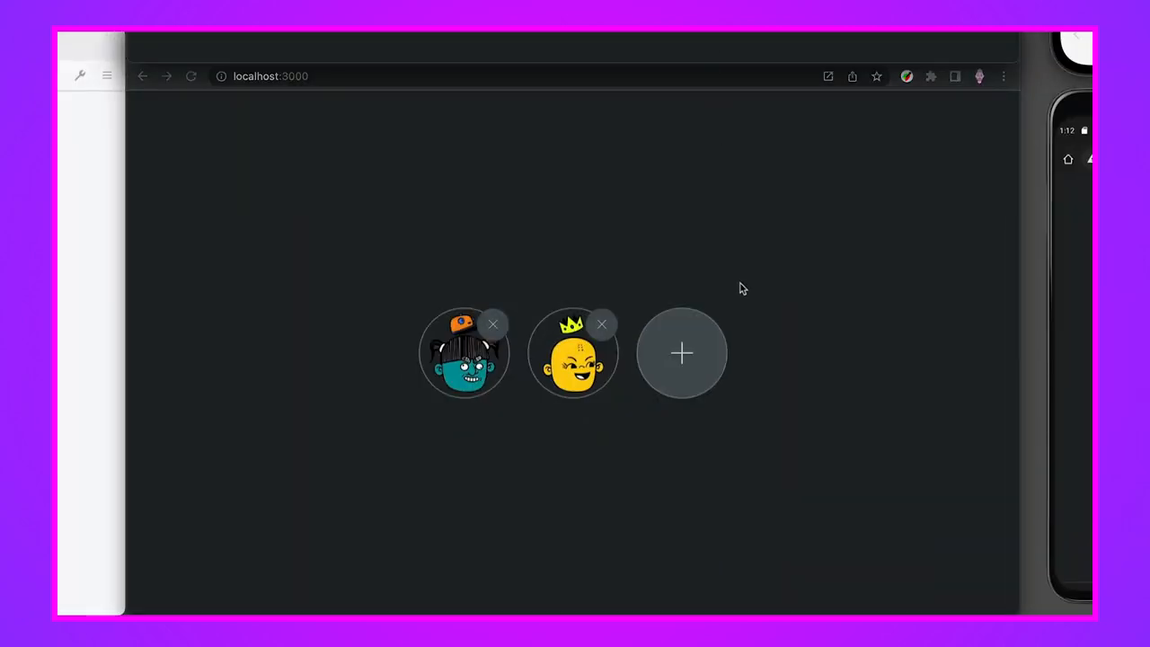
pyautogui.click(680, 353)
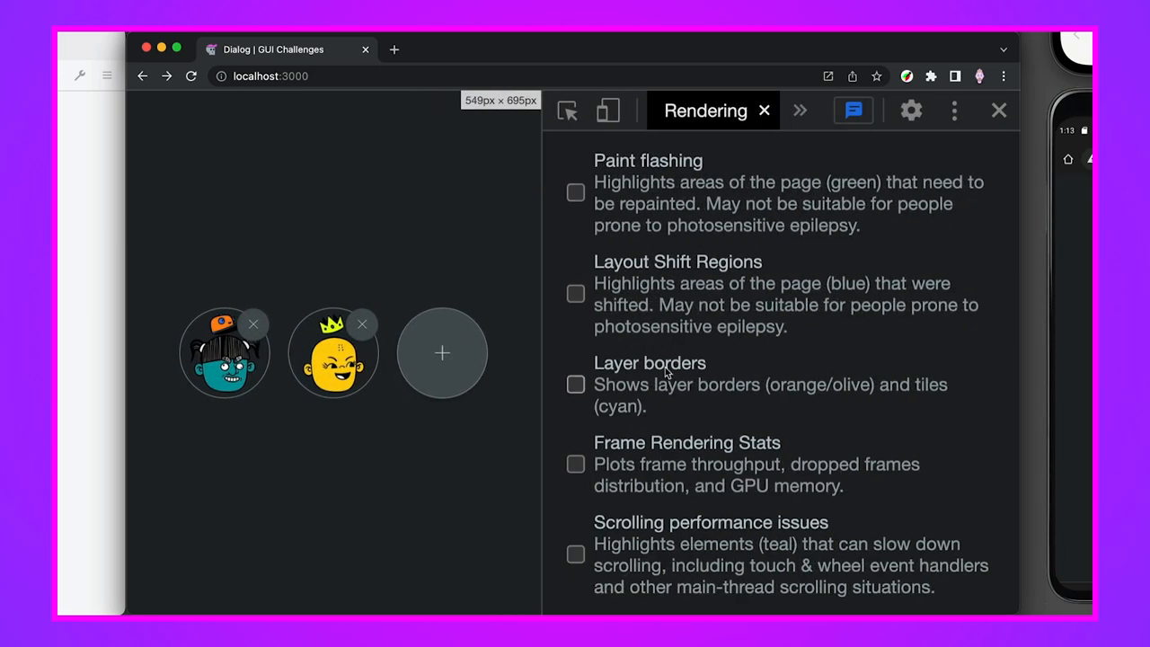
# Step: Keep prefers-reduced-motion at No emulation and widen the page viewport to about 901 px
pyautogui.scroll(-3)
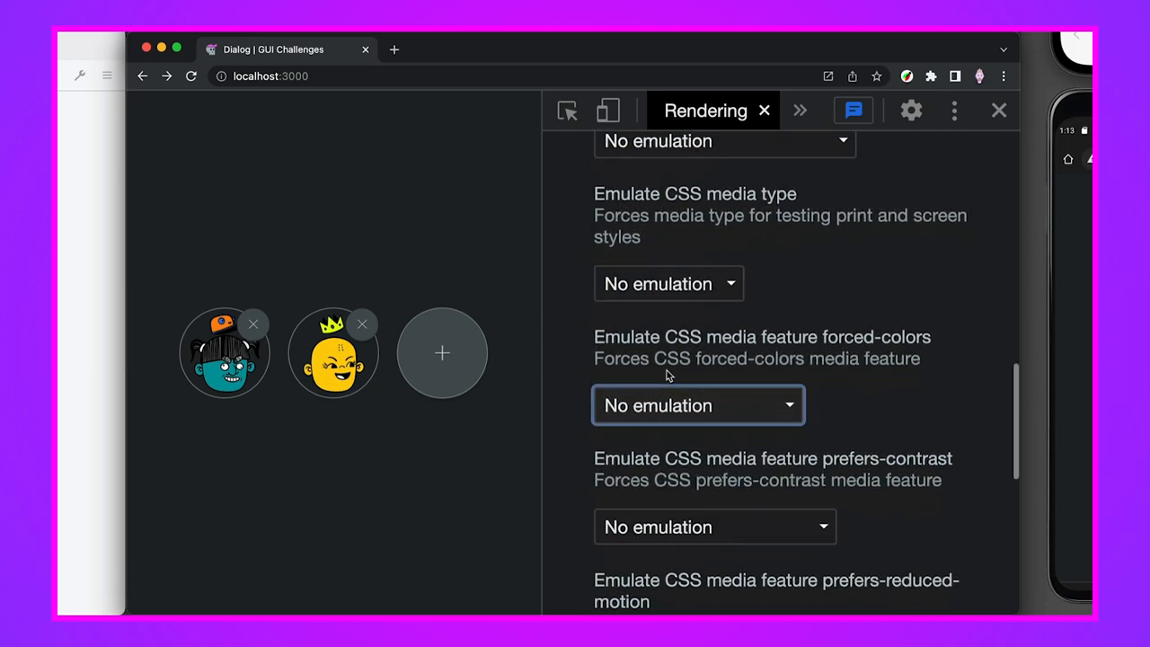
pyautogui.click(697, 405)
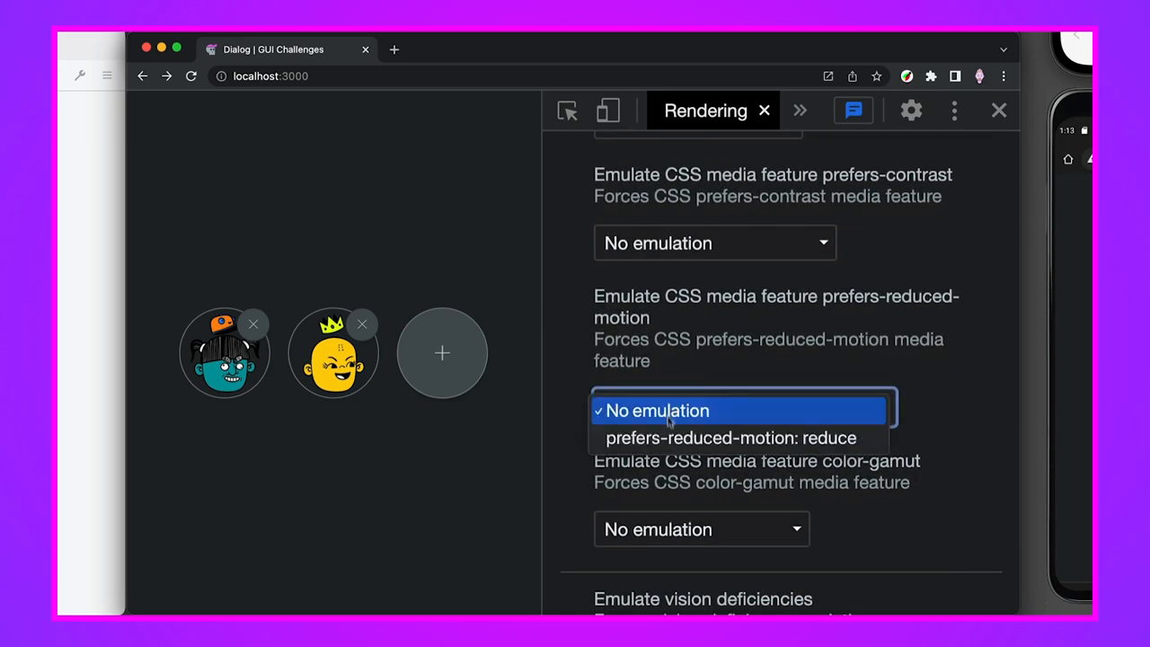
pyautogui.click(731, 437)
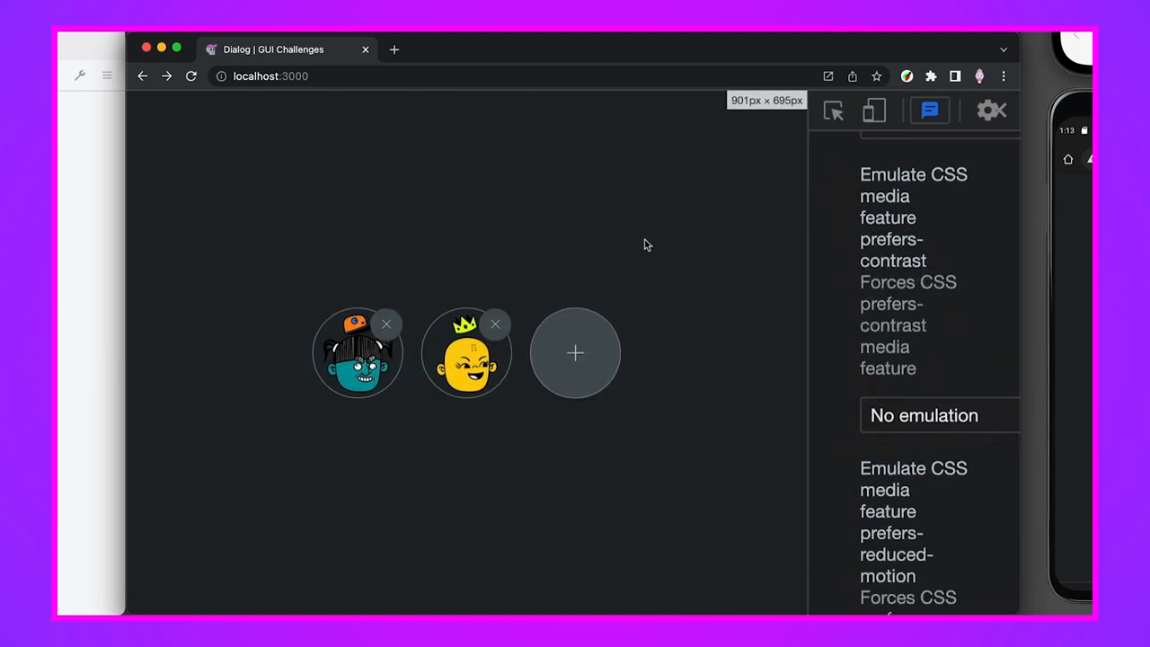
pyautogui.click(575, 353)
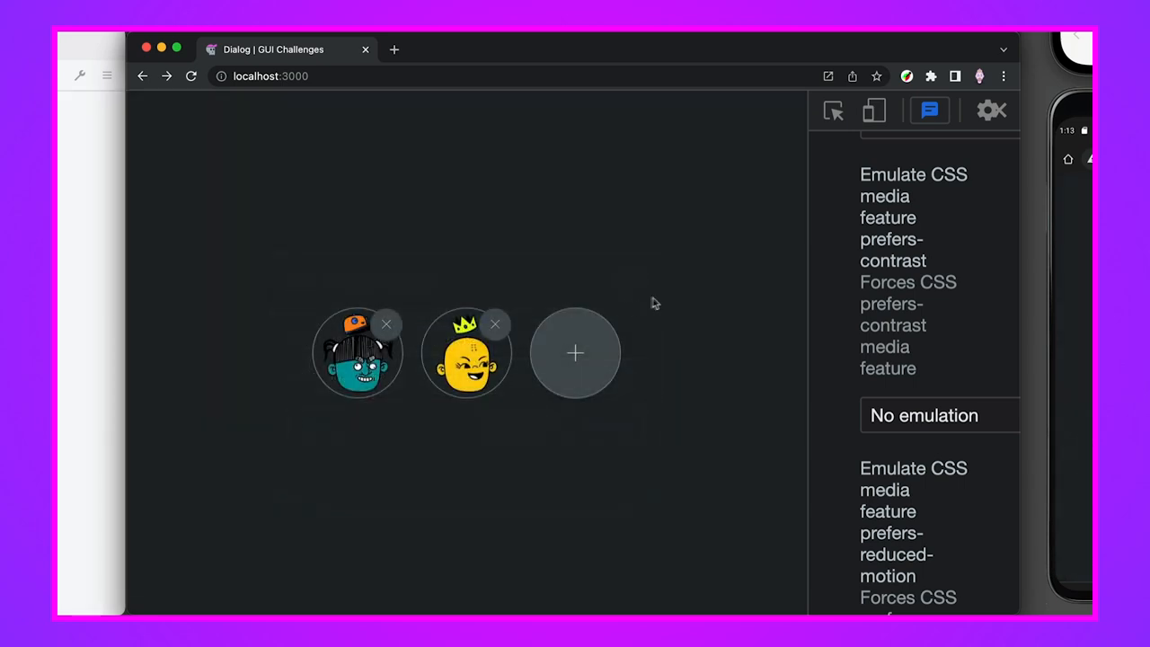
pyautogui.click(574, 352)
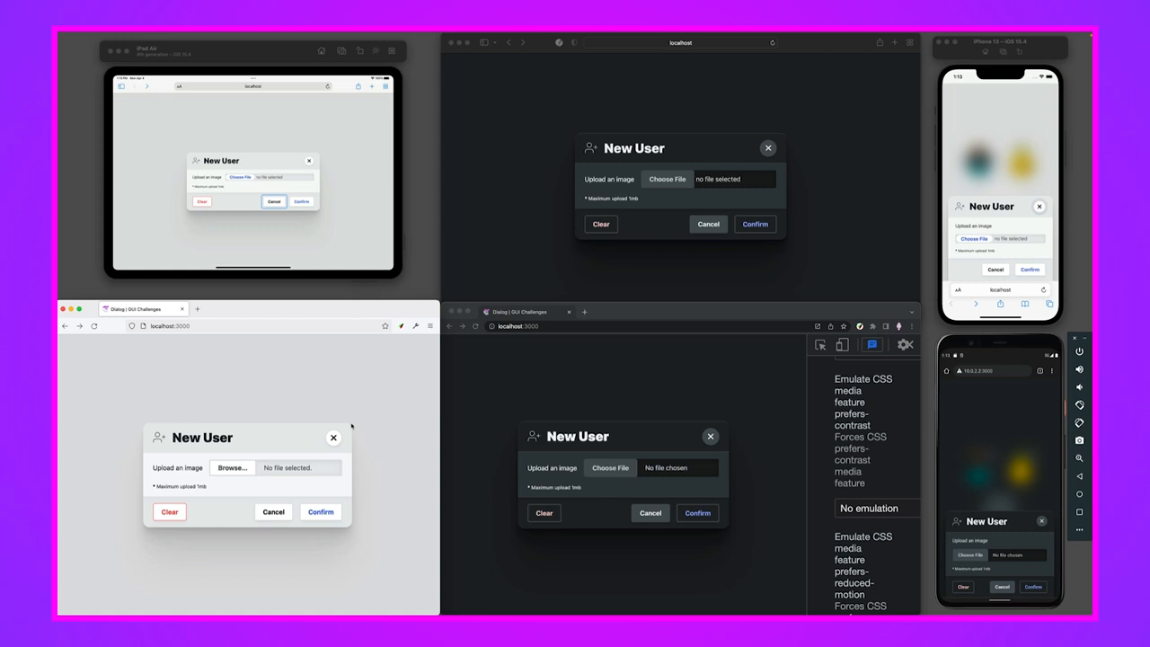
pyautogui.moveTo(341, 432)
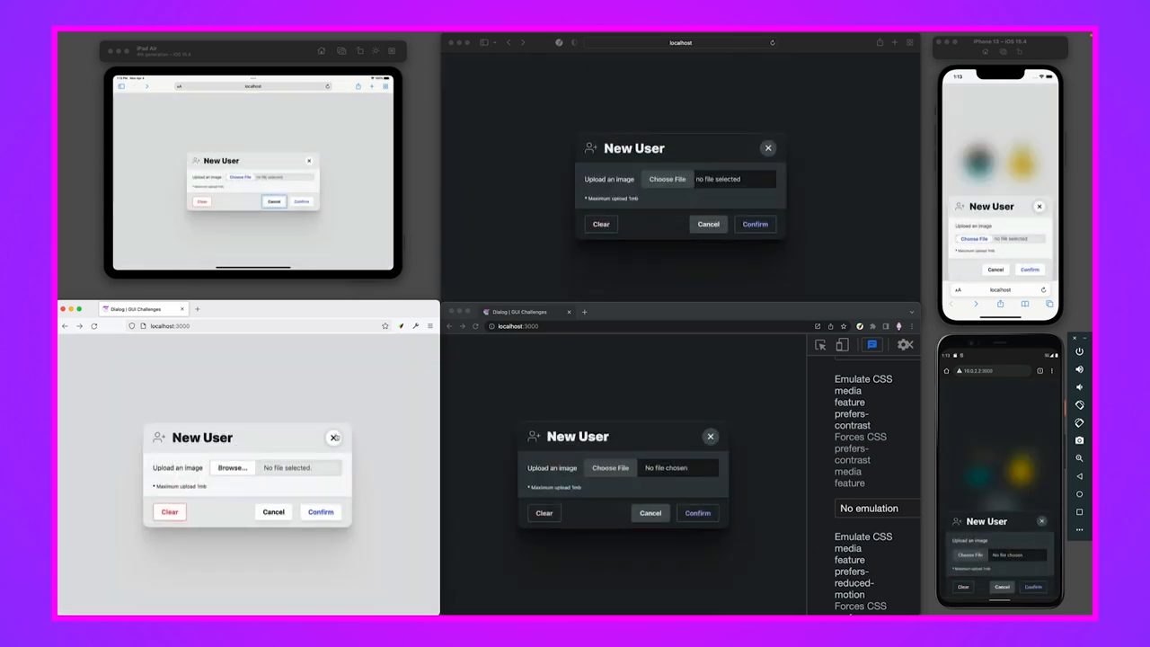
pyautogui.click(320, 511)
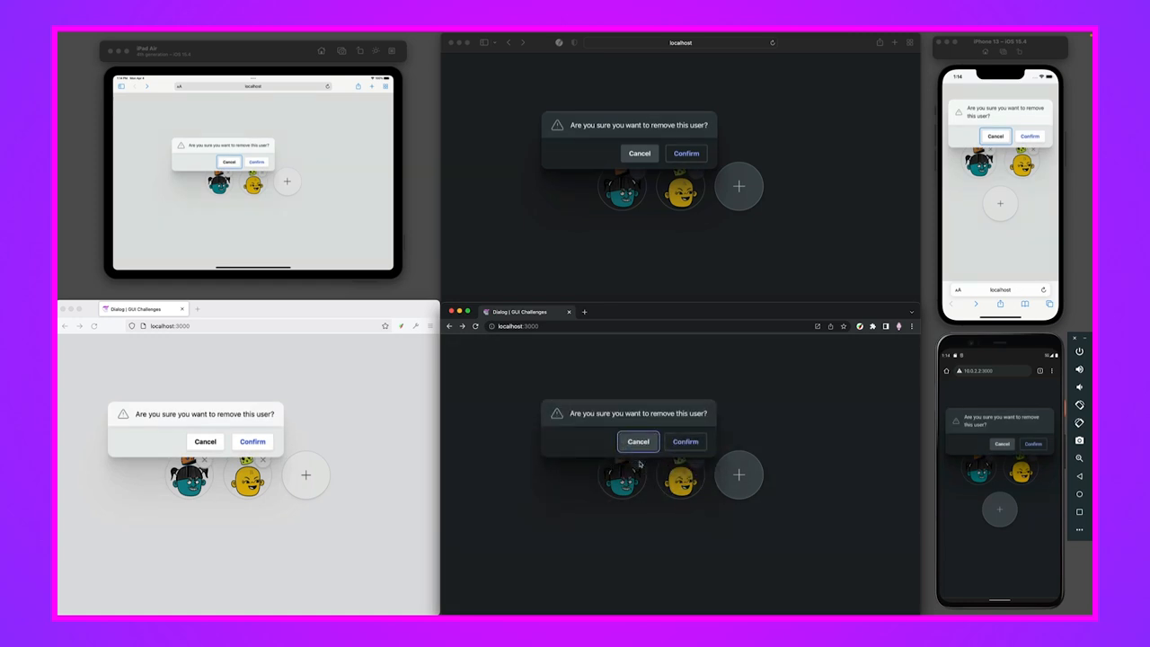
pyautogui.click(638, 441)
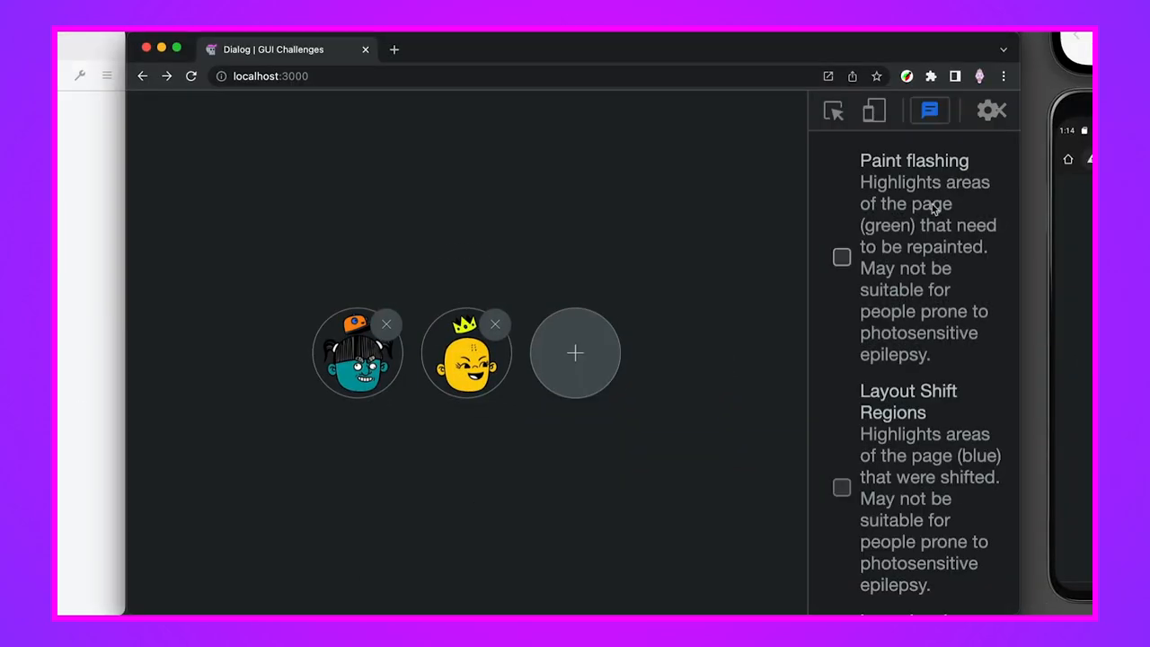
# Step: Select dialog#MegaDialog in Elements and toggle its dialog:not([open]) pointer-events: none style
pyautogui.click(708, 109)
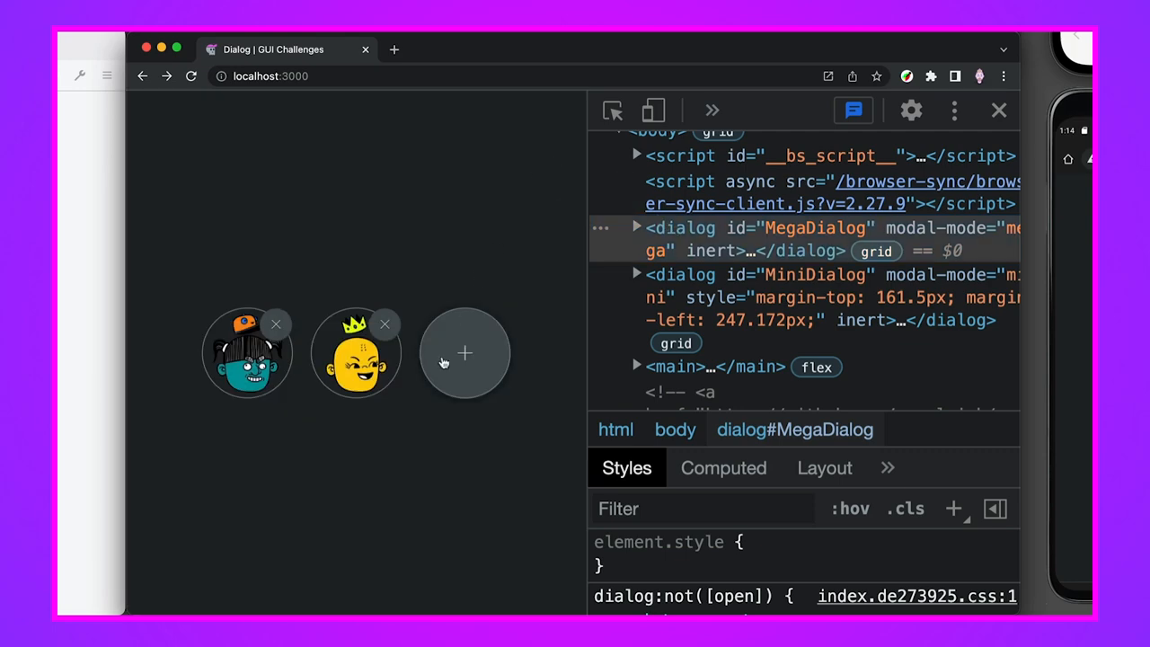
pyautogui.click(464, 353)
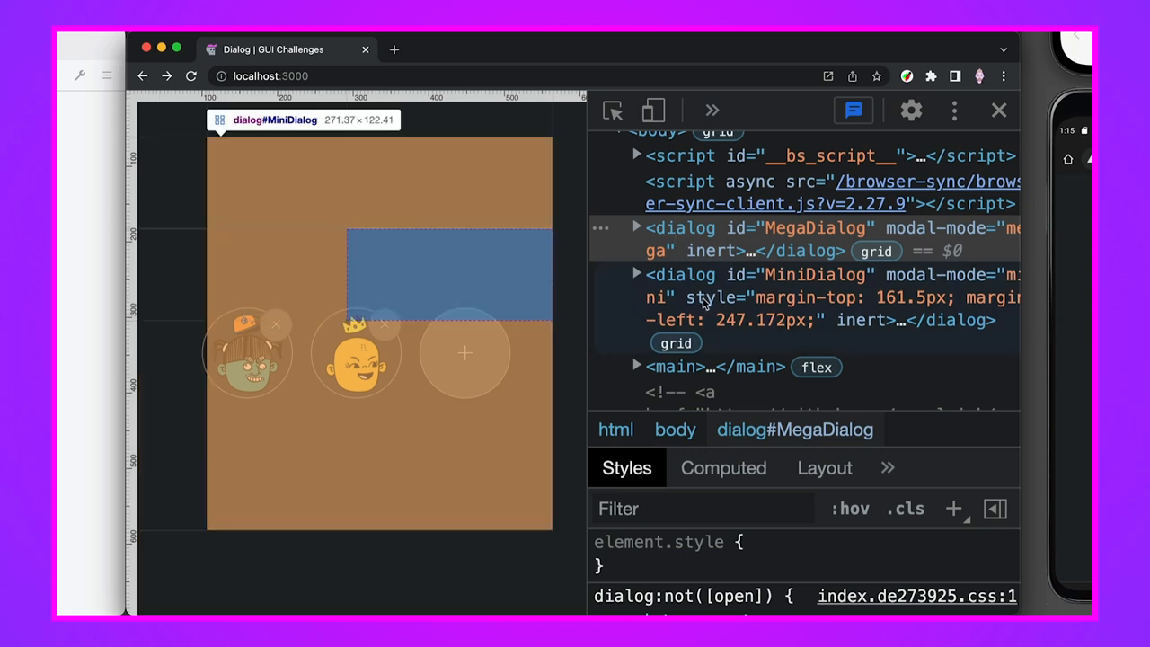
pyautogui.moveTo(705, 304)
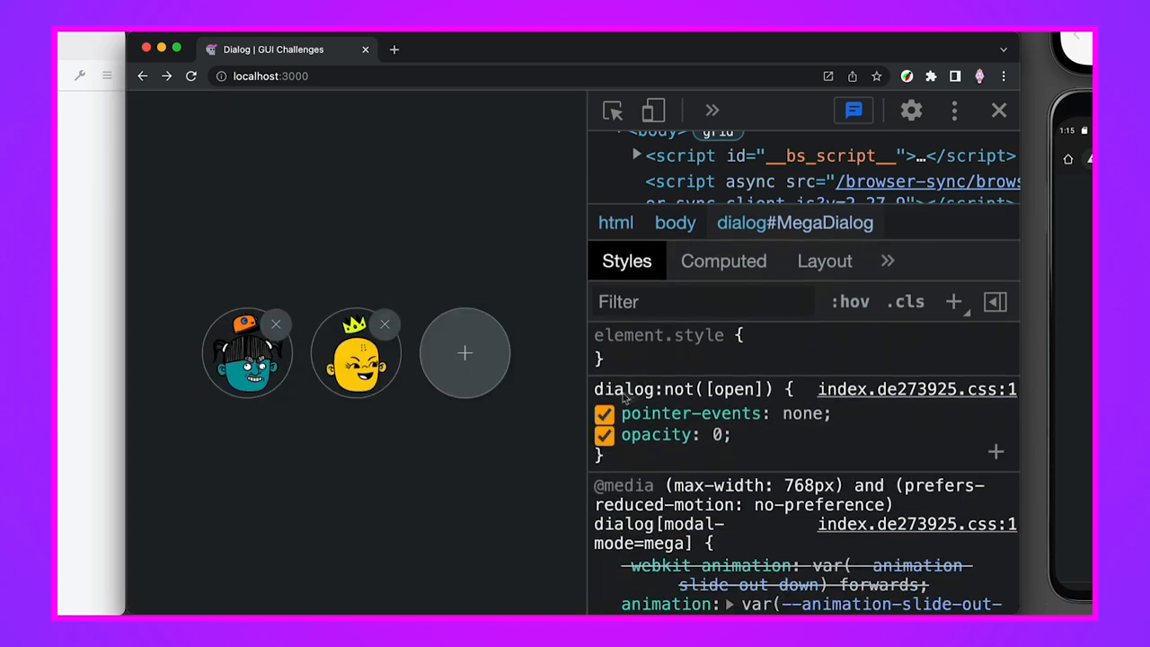
pyautogui.moveTo(703, 451)
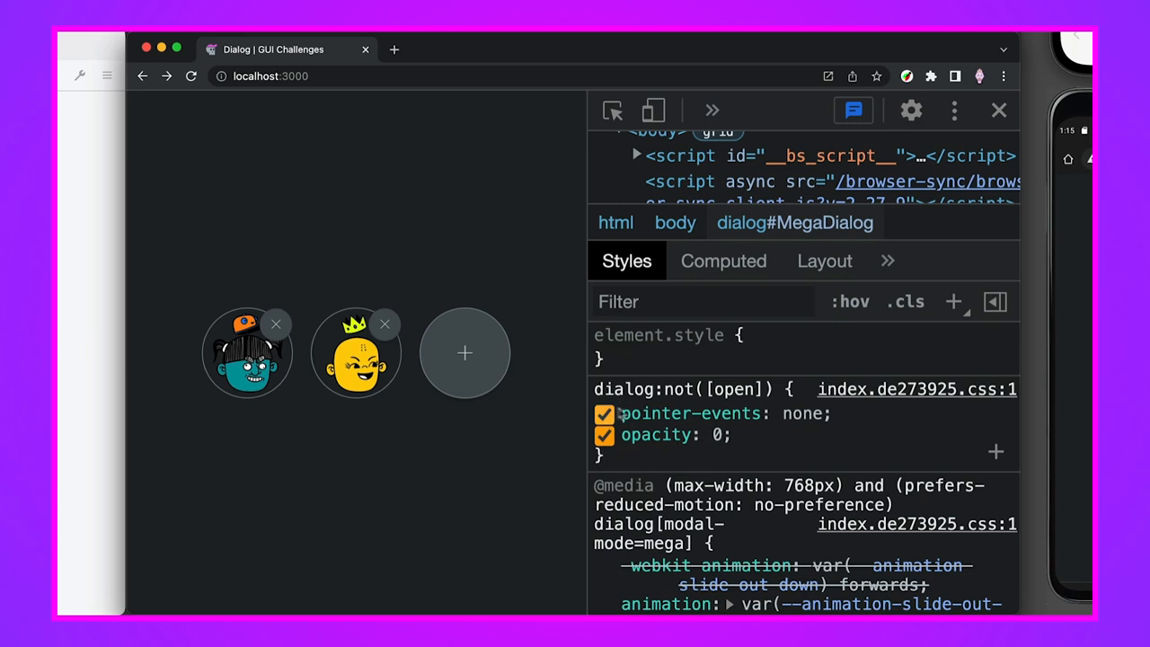
pyautogui.click(604, 413)
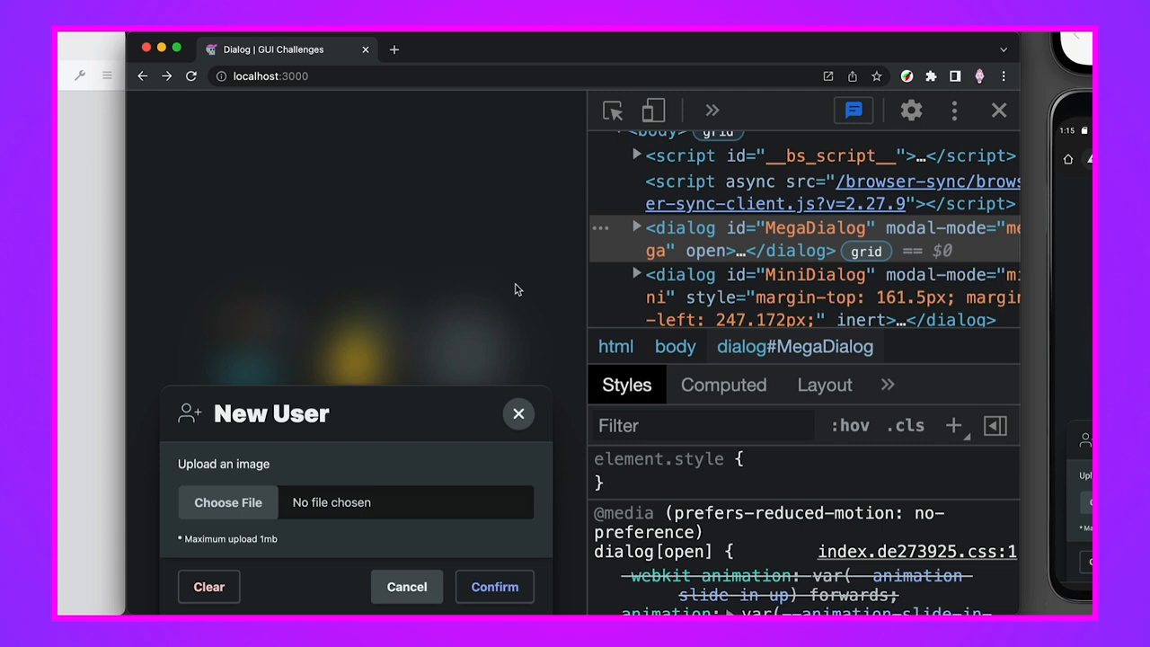
pyautogui.moveTo(939, 384)
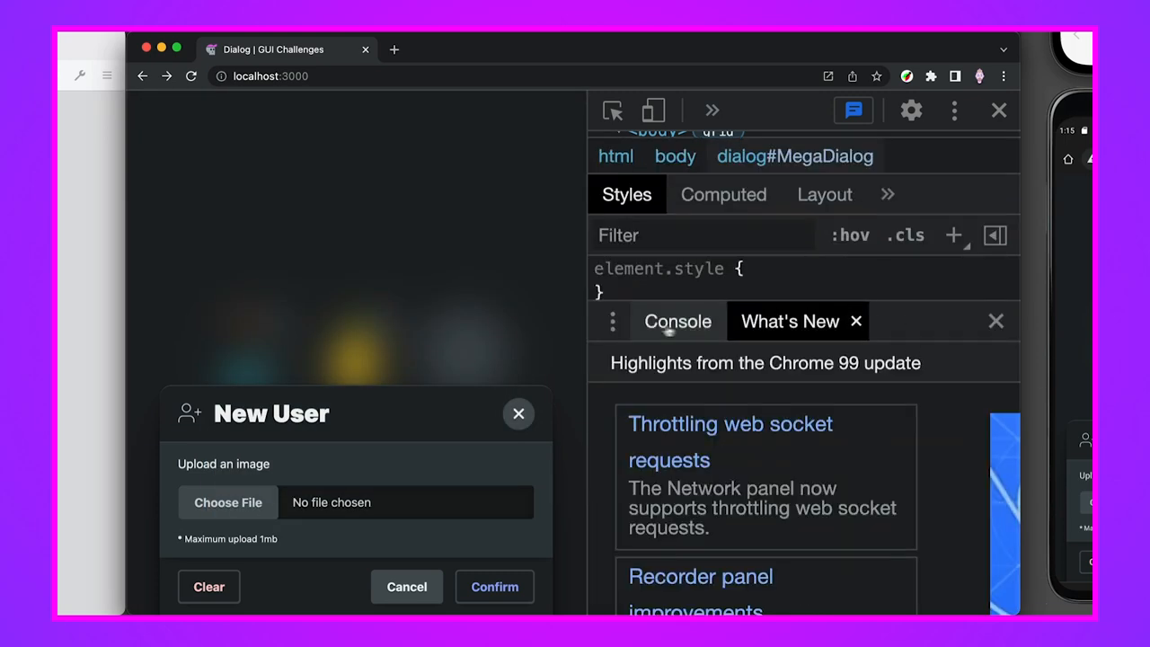
# Step: Clear the DevTools Console with clear()
pyautogui.click(677, 321)
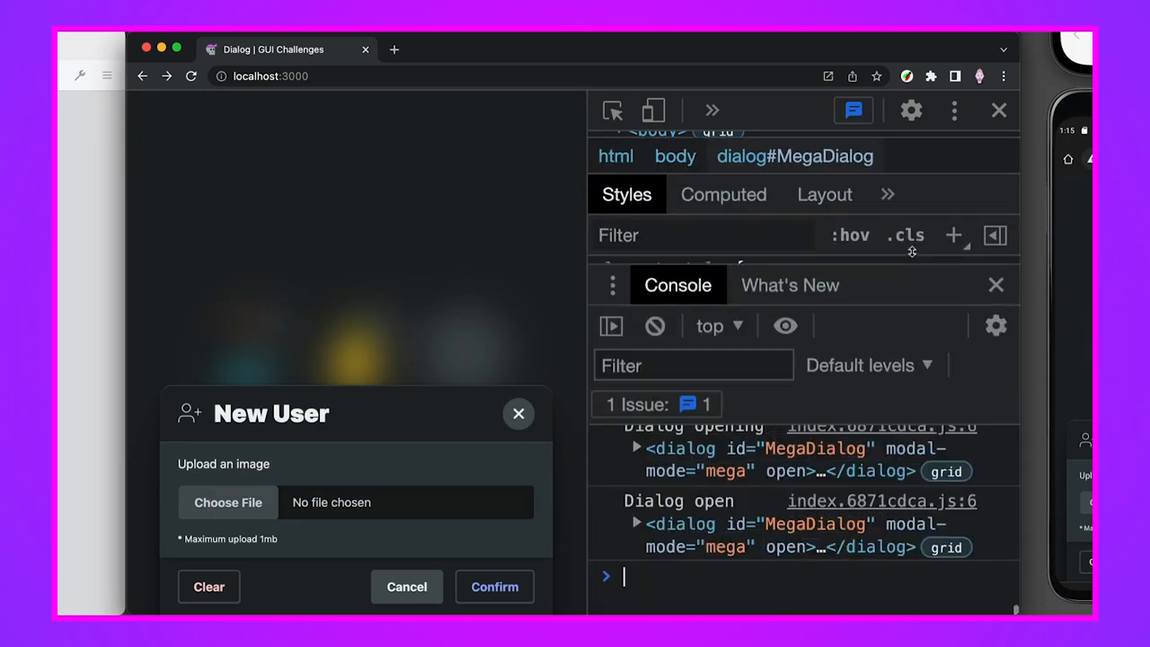
pyautogui.click(519, 413)
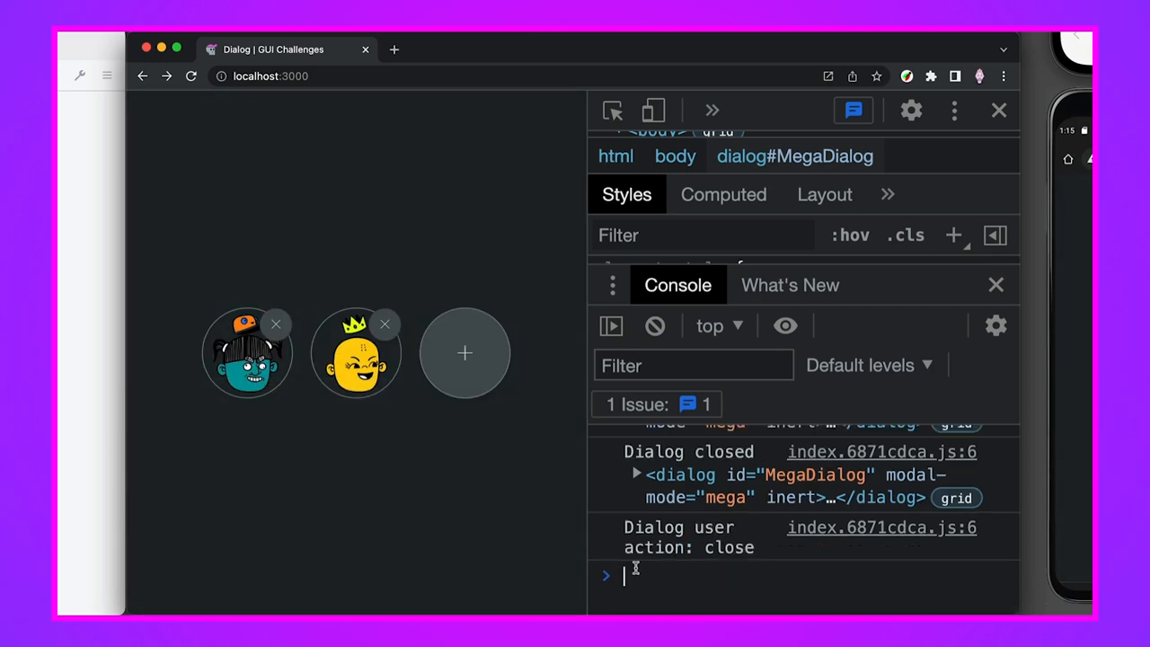
pyautogui.write('clear()')
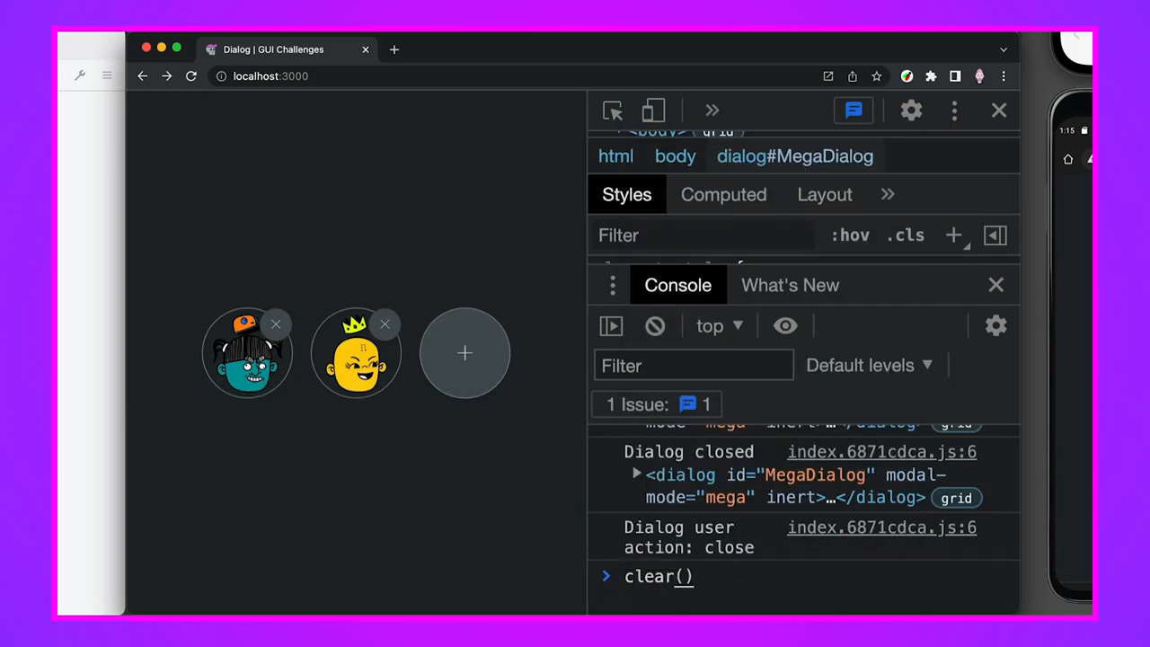
pyautogui.press('Enter')
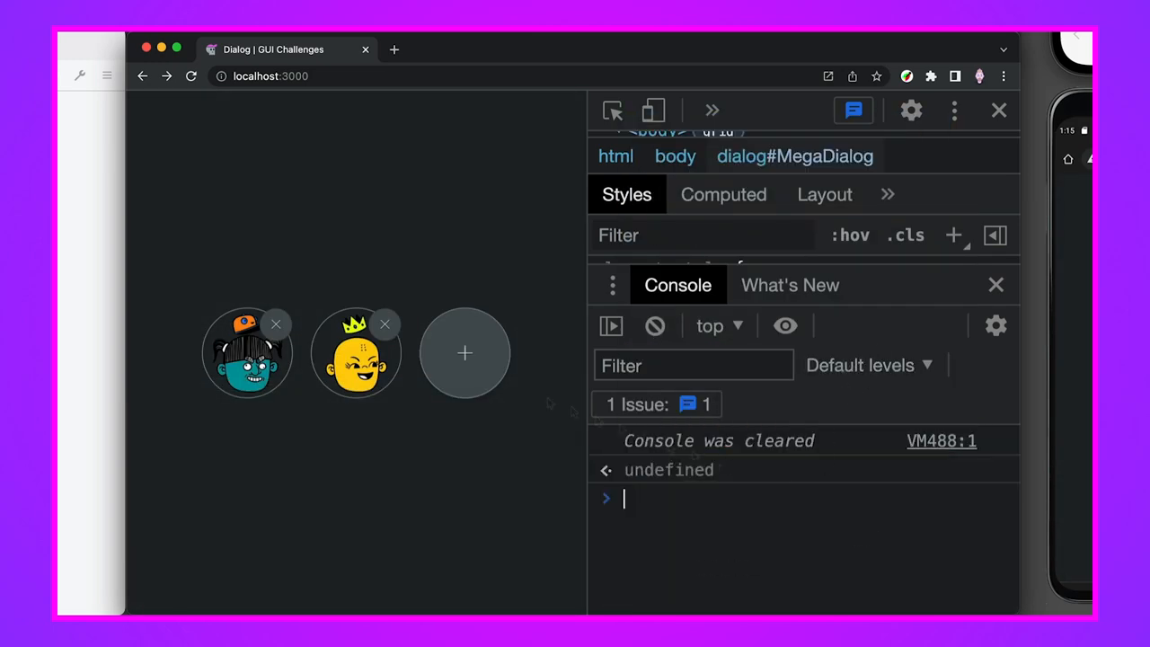
# Step: Open the New User dialog with + and close it, watching the logged events
pyautogui.click(464, 352)
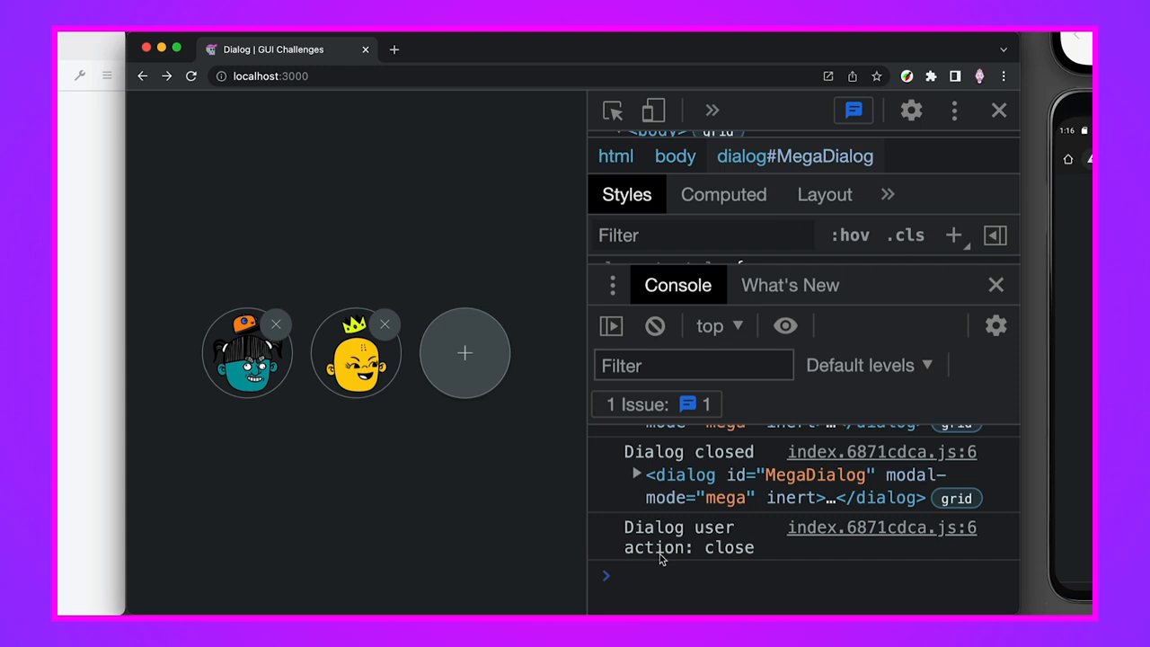
pyautogui.moveTo(723, 551)
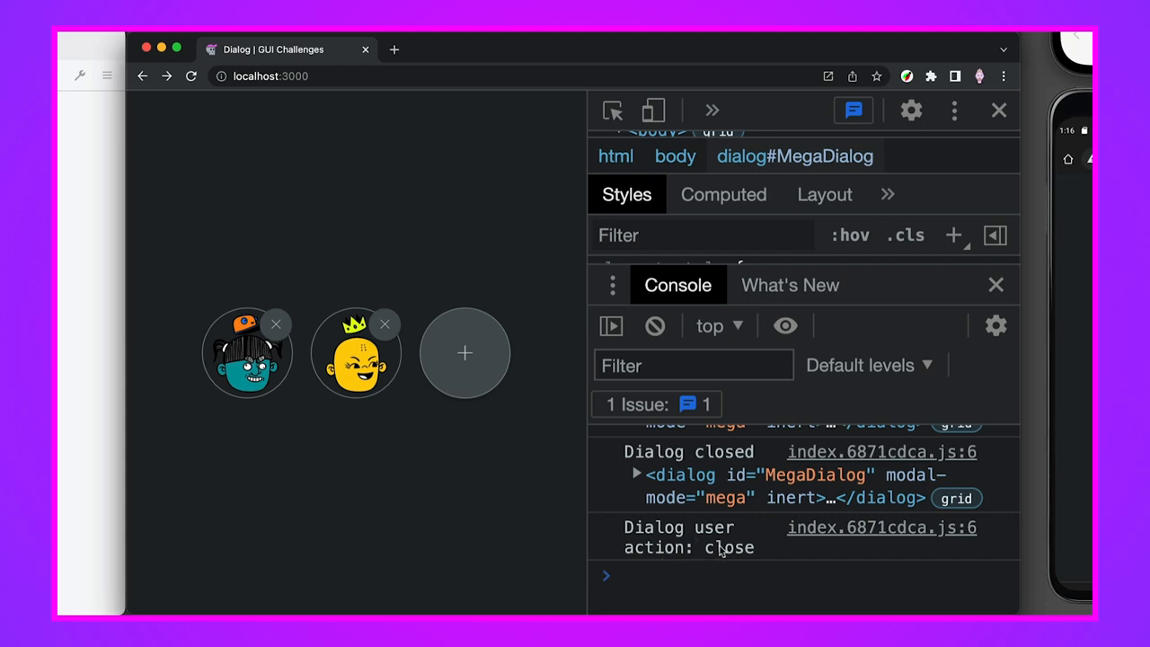
pyautogui.click(464, 353)
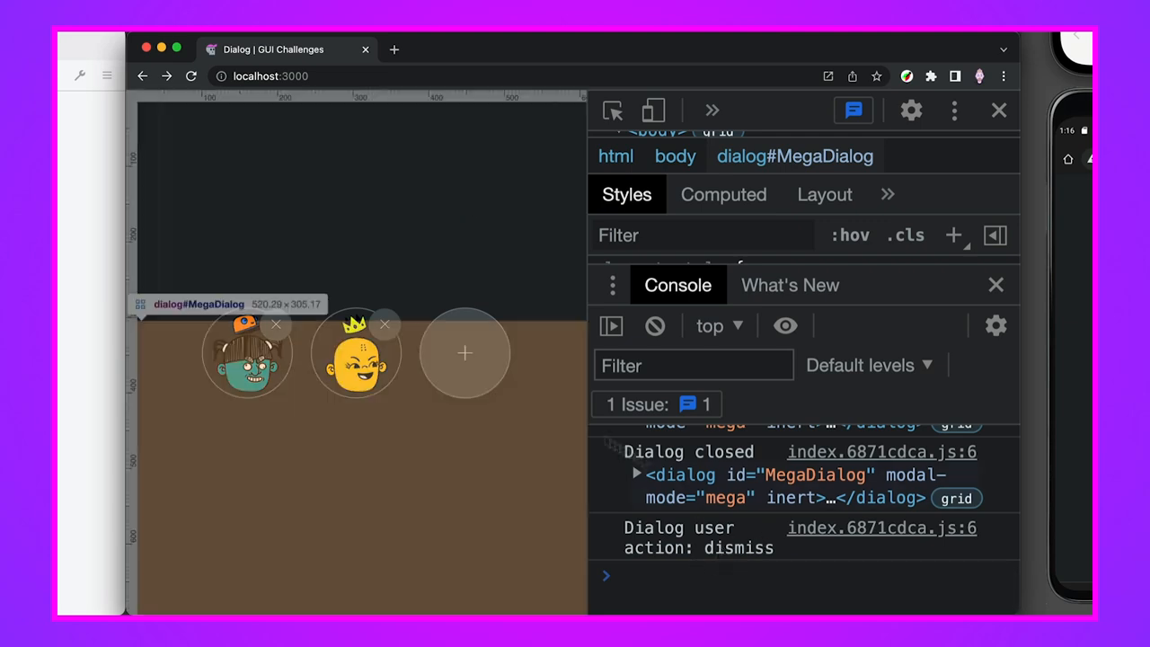
pyautogui.click(464, 353)
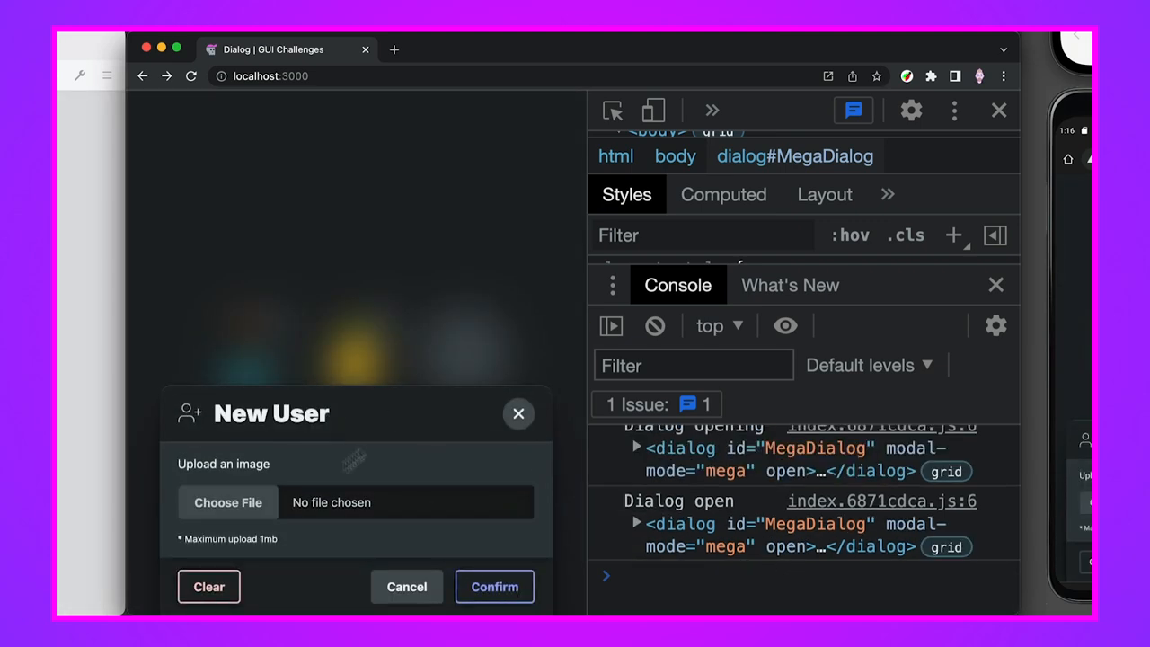
pyautogui.click(227, 502)
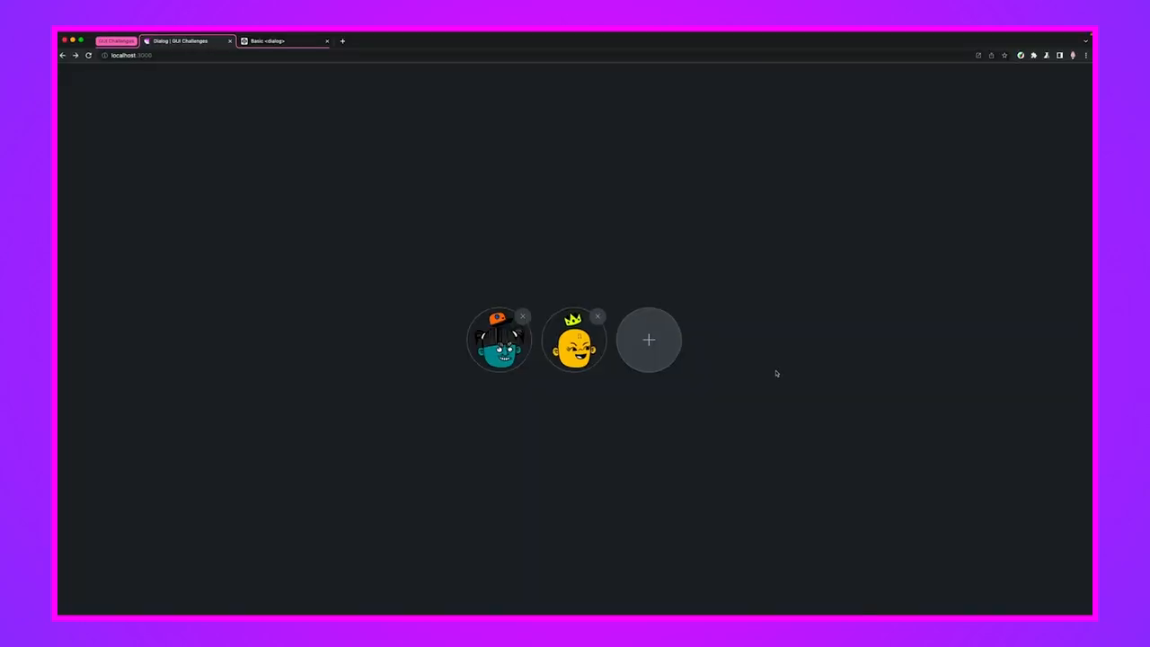
# Step: Open DevTools with F12 and bring up the New User dialog with +
pyautogui.press('F12')
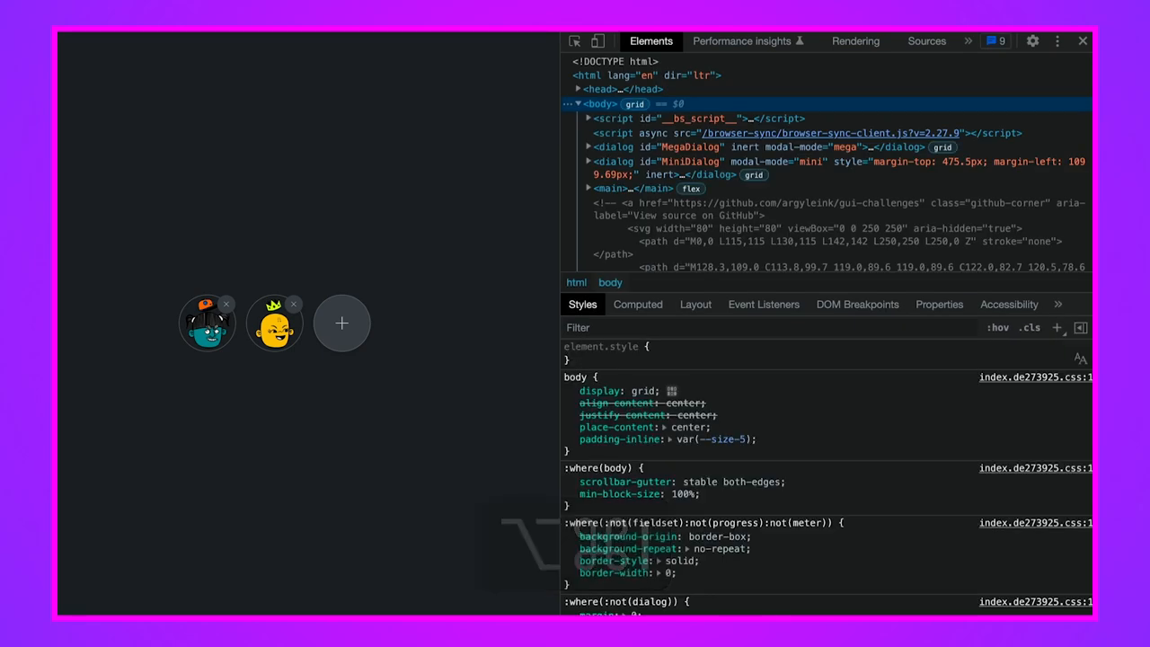
pyautogui.moveTo(404, 211)
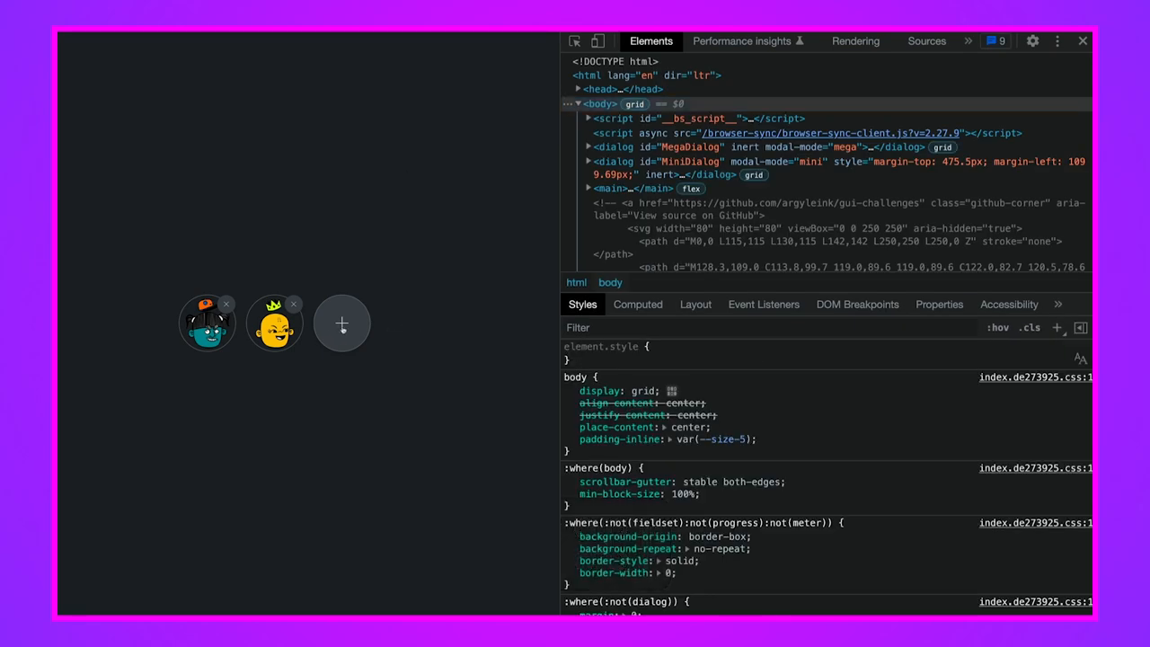
pyautogui.click(342, 323)
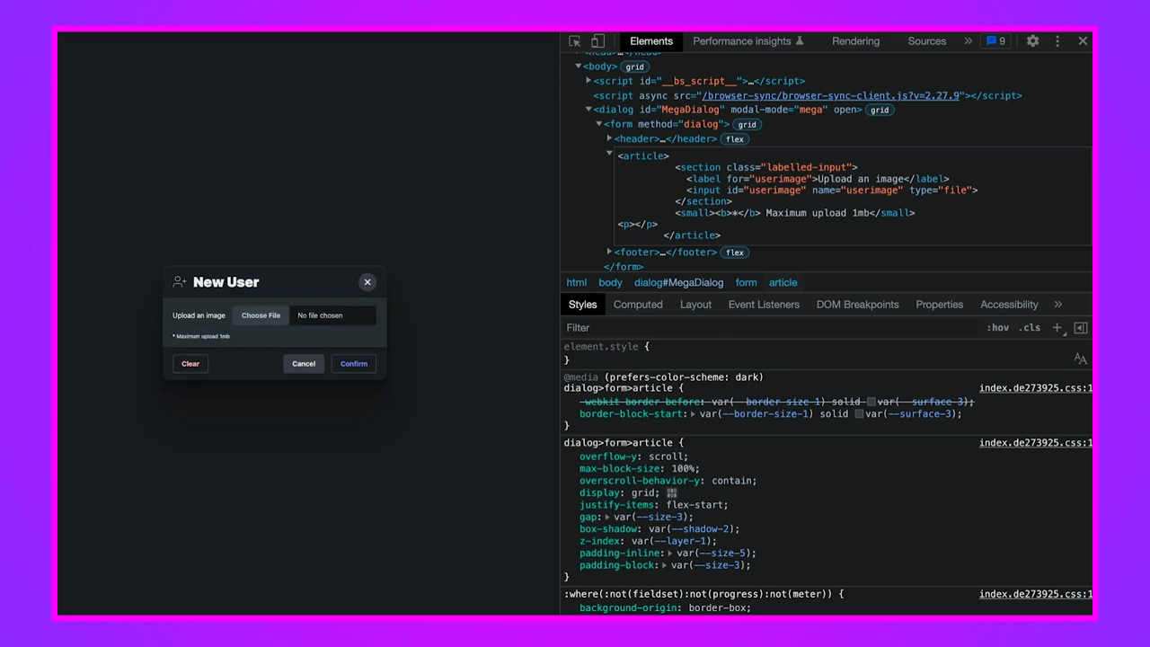
pyautogui.moveTo(636, 223)
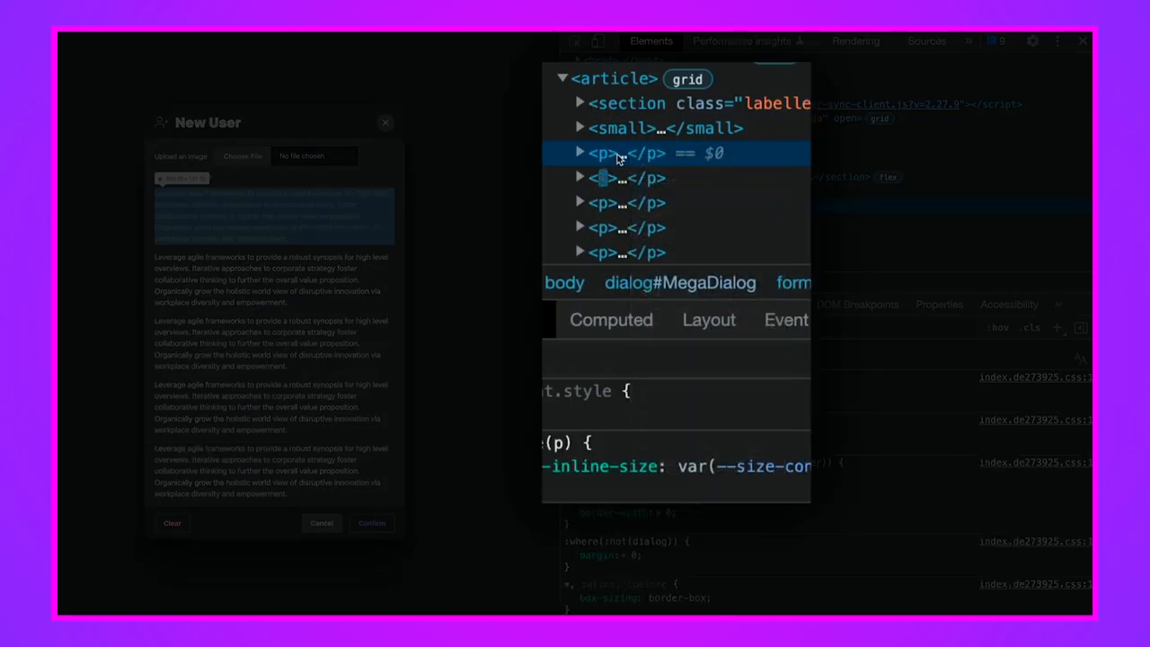
# Step: Duplicate the placeholder <p> element in Elements and scroll the dialog's overflowing content
pyautogui.rightClick(602, 152)
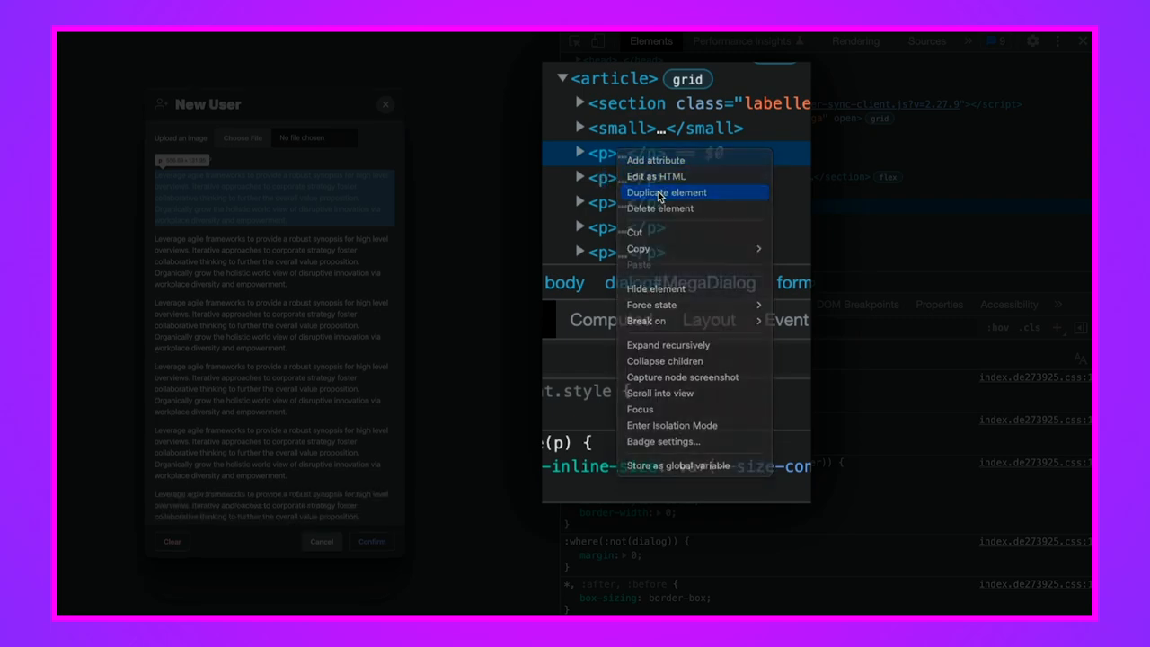
pyautogui.click(665, 191)
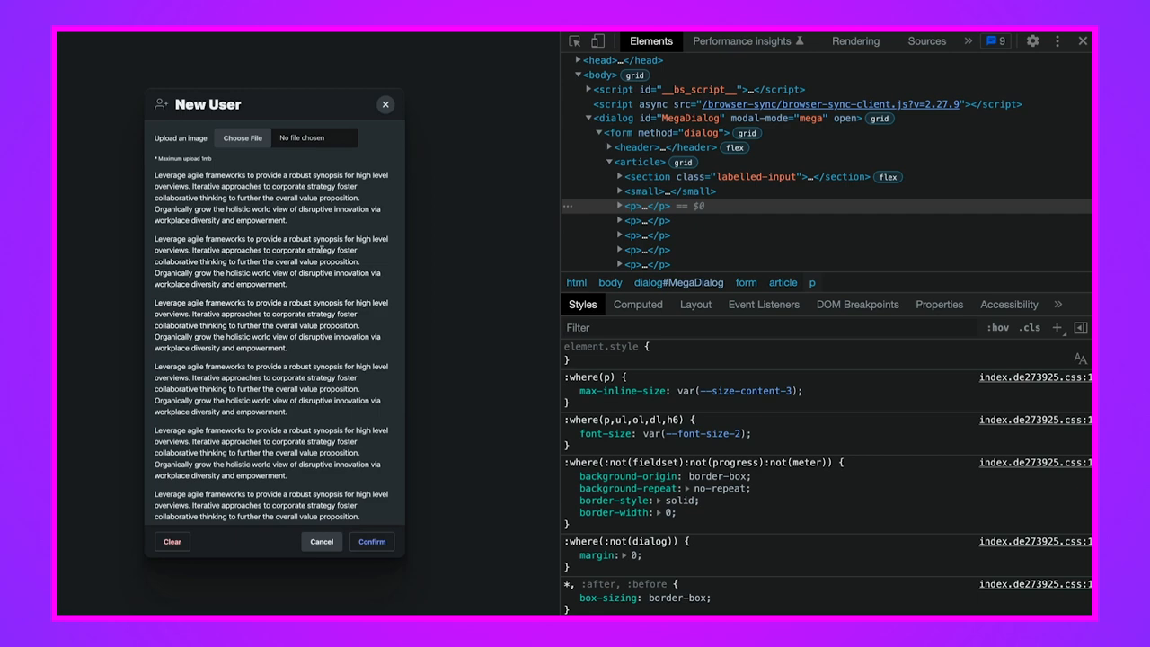
pyautogui.scroll(-3)
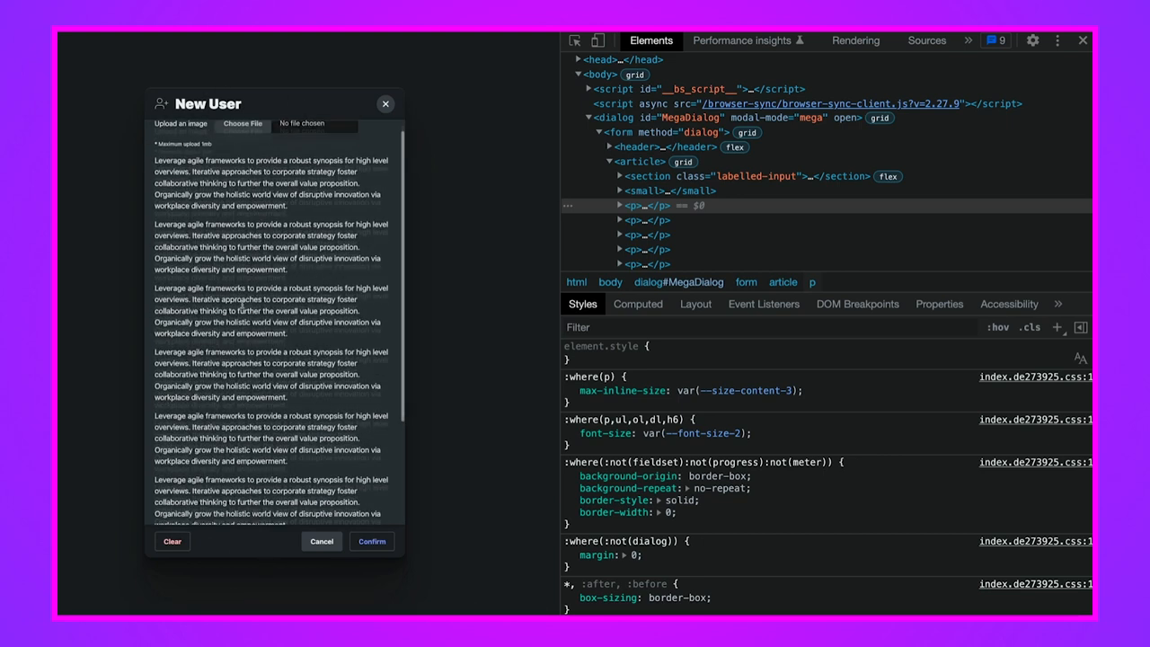
# Step: Scroll the Styles pane to the dialog>form rule showing max-block-size 80dvb
pyautogui.scroll(-3)
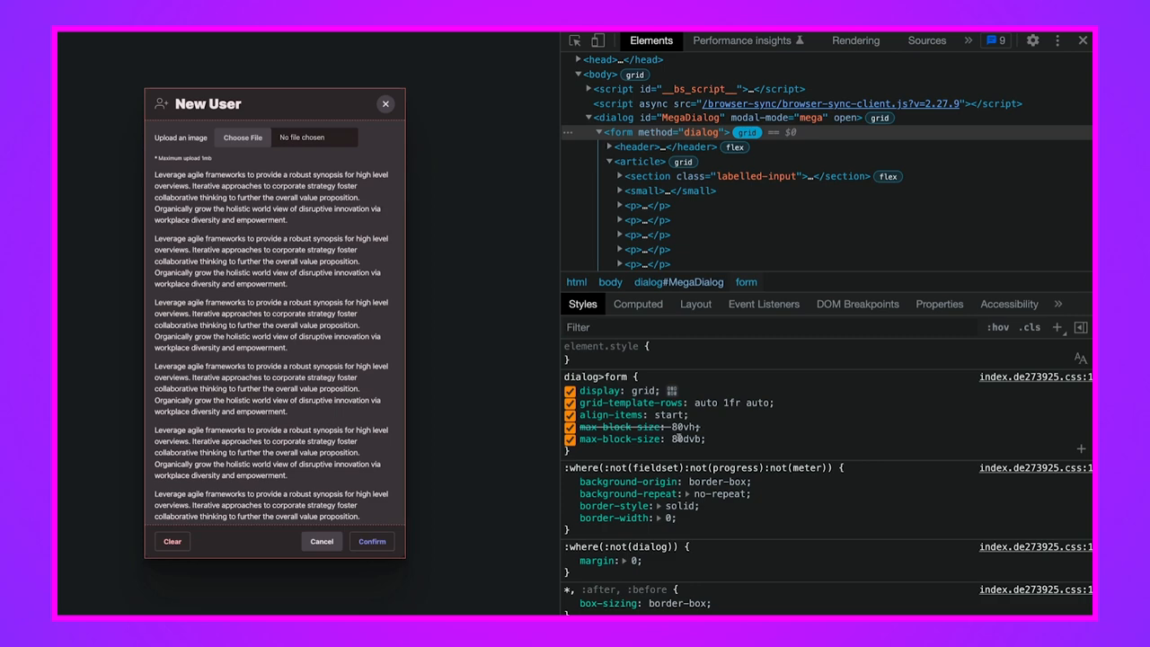
# Step: Use Chrome's Translate option to render the dialog demo page in Japanese
pyautogui.click(639, 162)
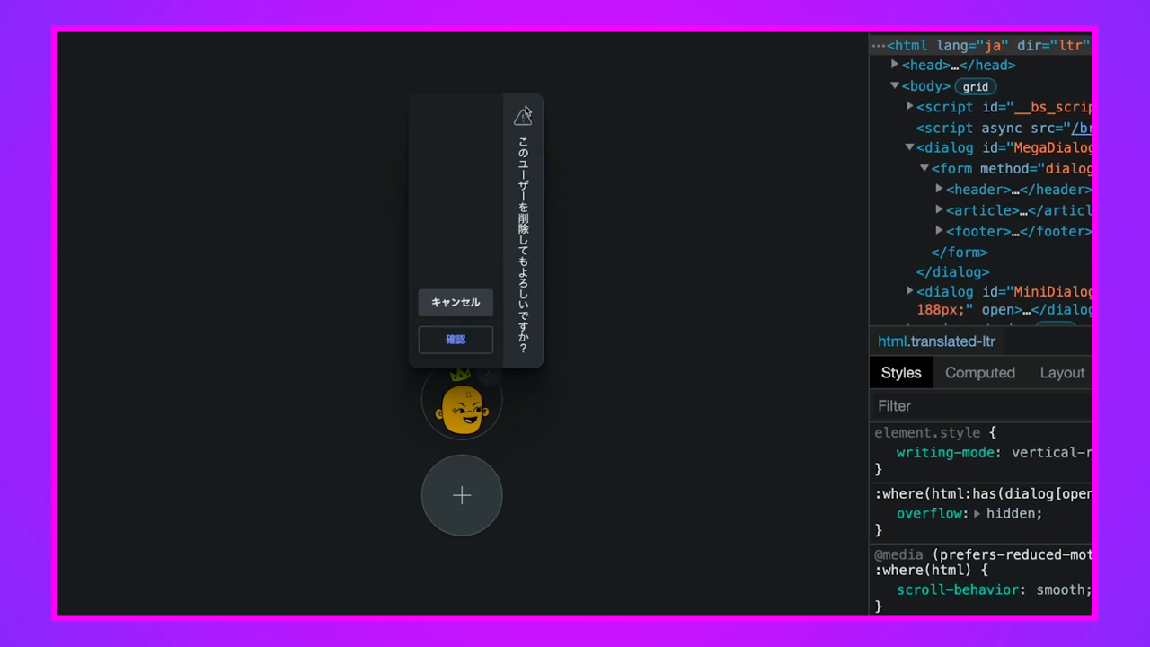
pyautogui.moveTo(528, 130)
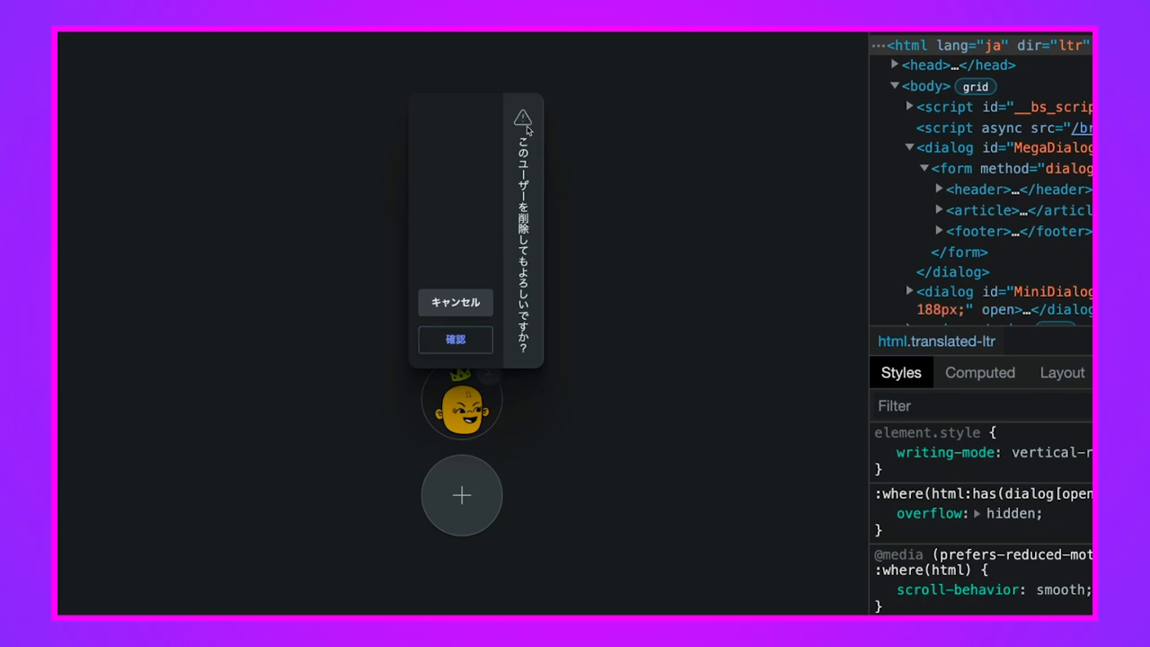
pyautogui.moveTo(523, 117)
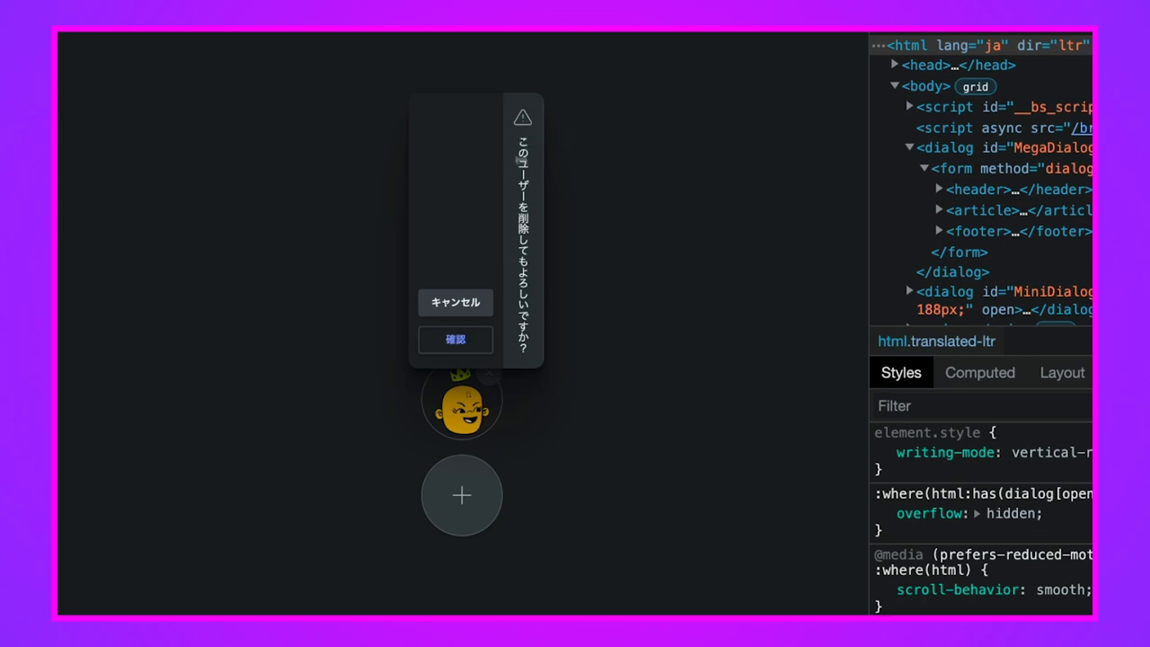
pyautogui.moveTo(530, 130)
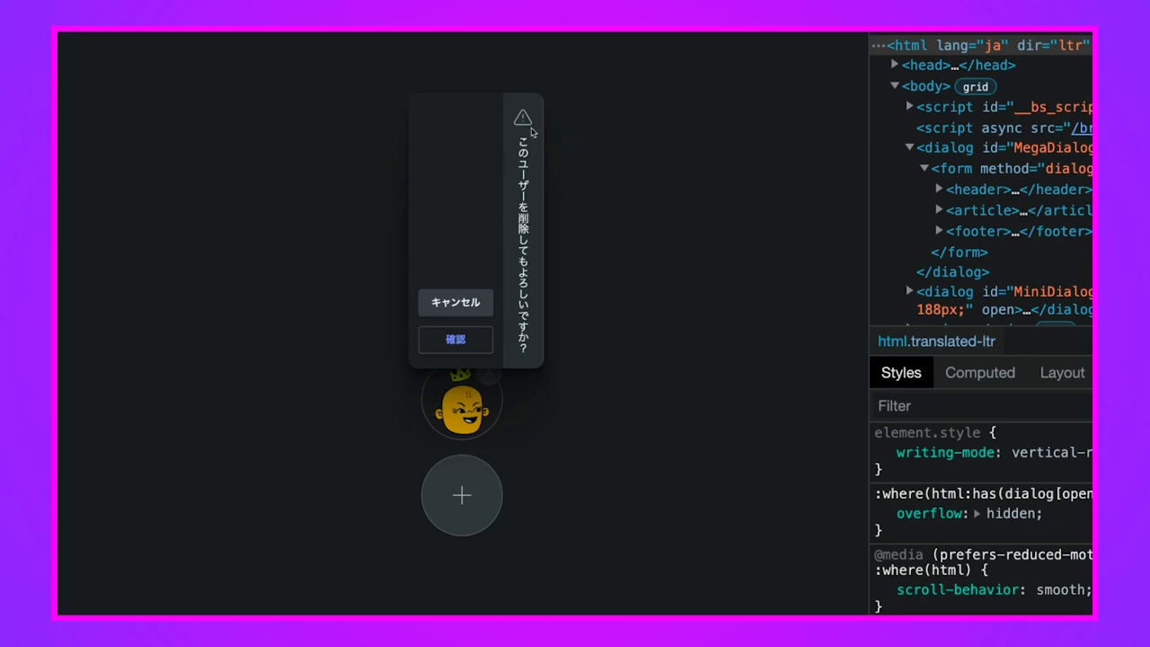
pyautogui.moveTo(514, 334)
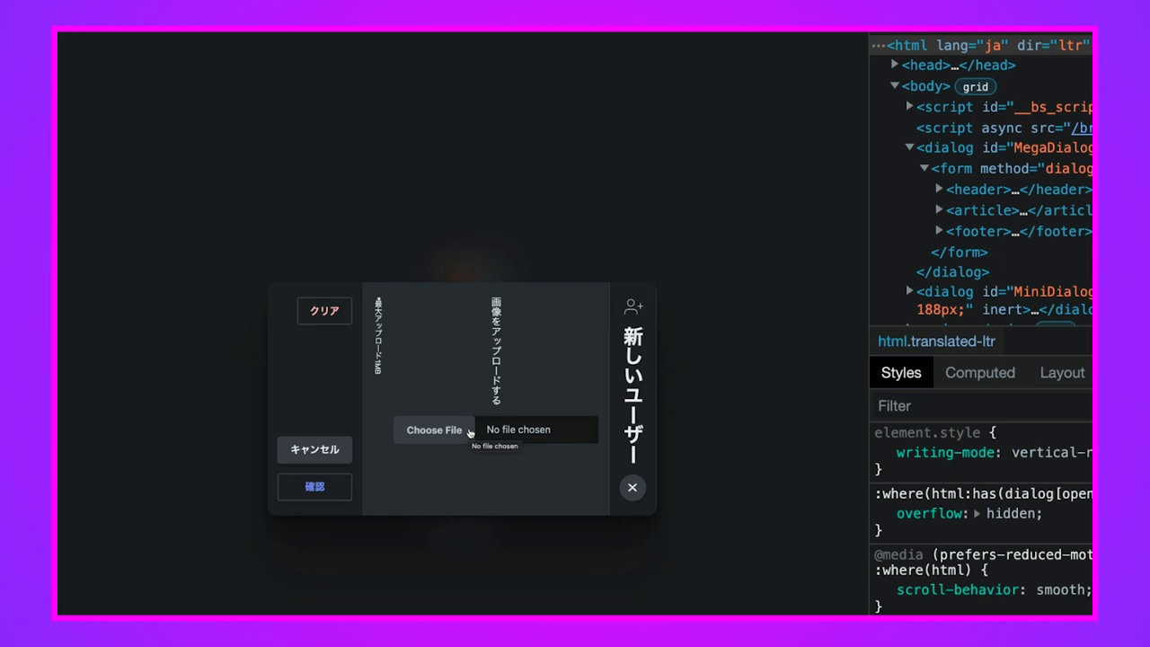
pyautogui.moveTo(514, 472)
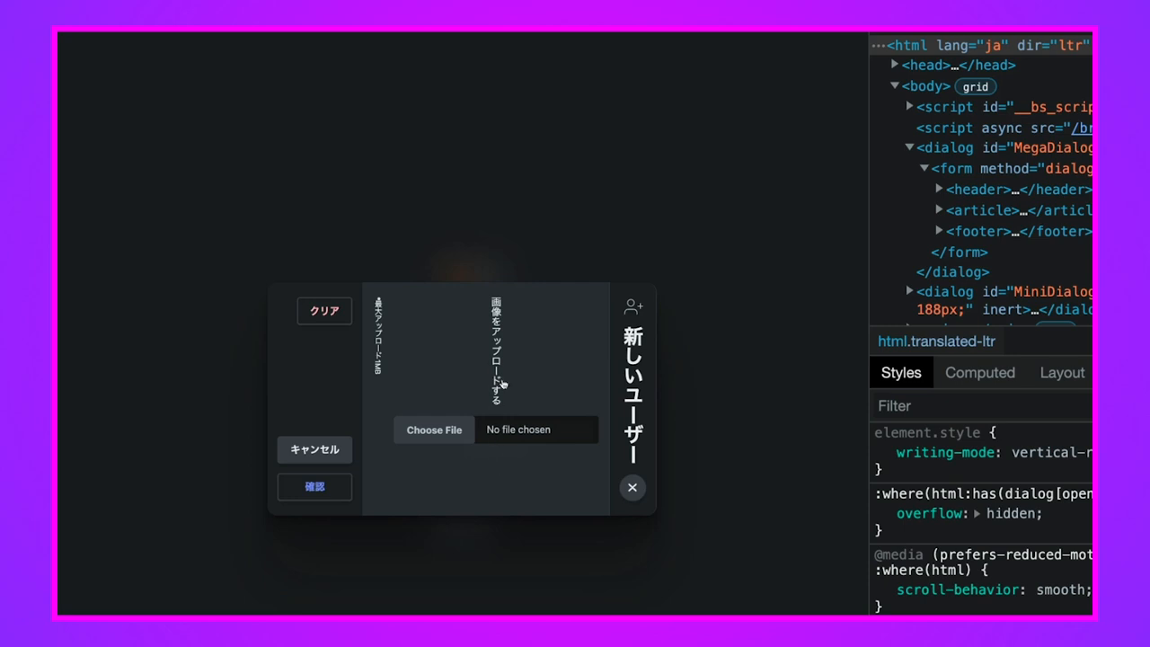
pyautogui.moveTo(510, 420)
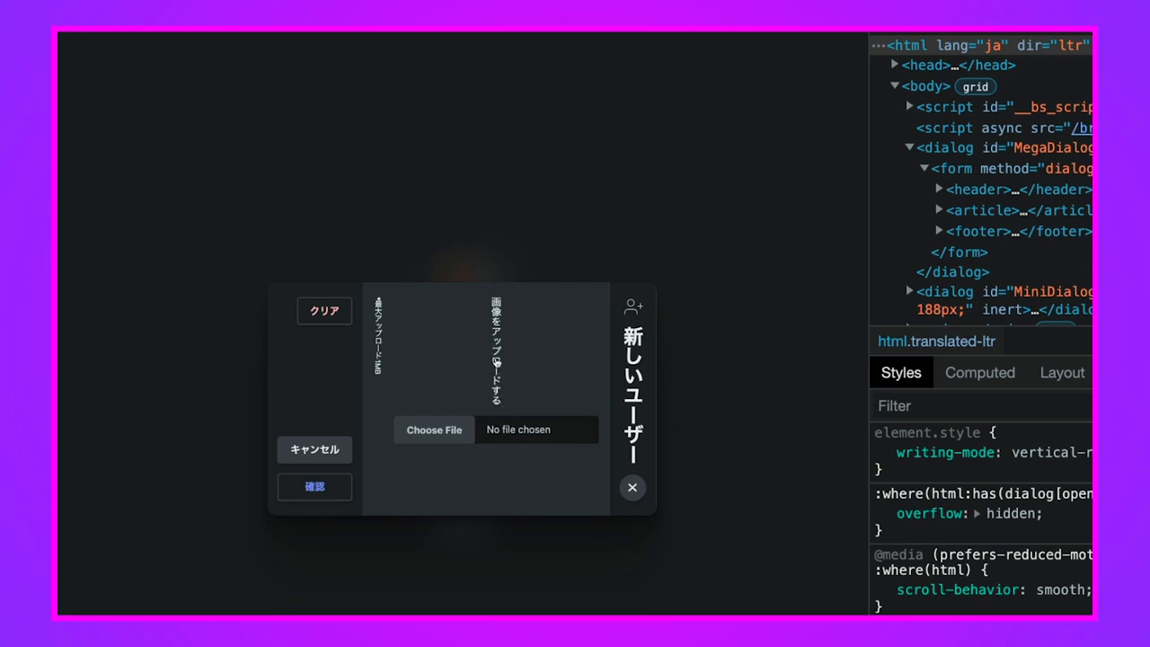
pyautogui.moveTo(512, 461)
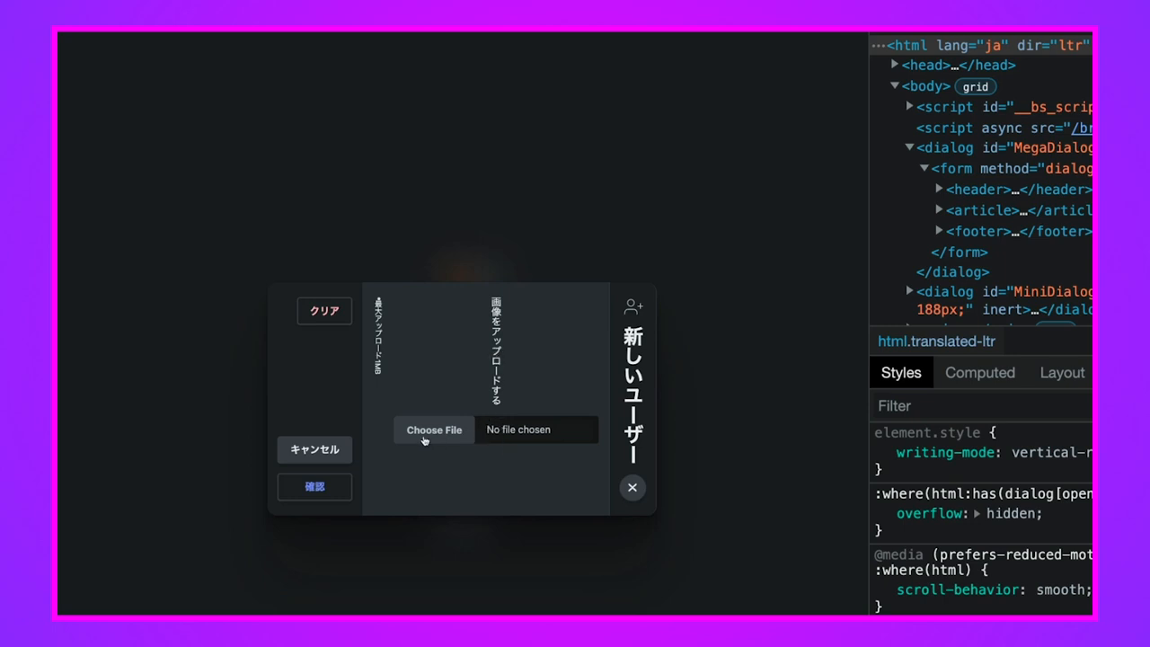
# Step: Choose avatar-3.png as the avatar and confirm with 確認 to add a third user
pyautogui.click(433, 429)
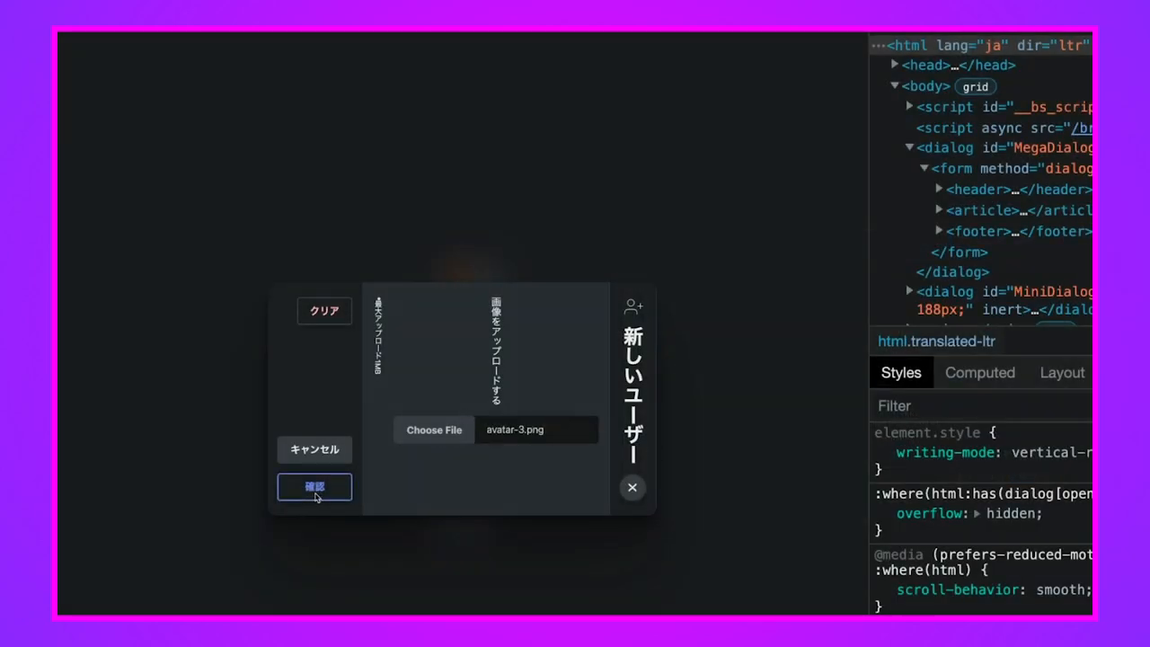
pyautogui.click(314, 485)
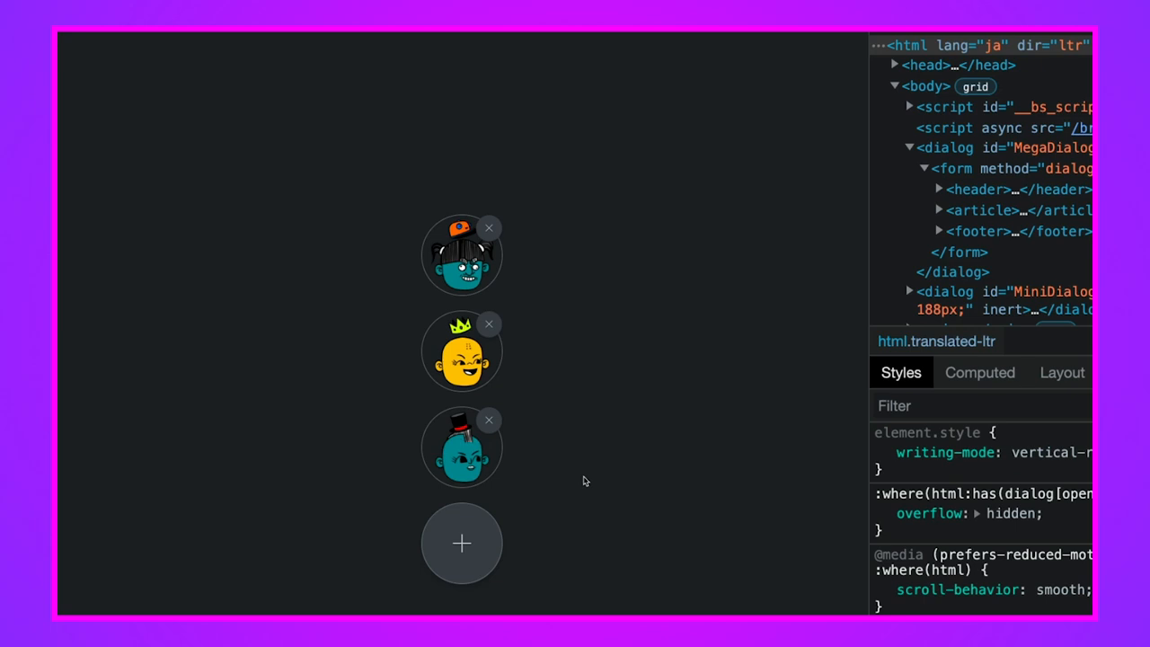
# Step: Delete the third avatar and confirm, then select avatar-3.png again in New User
pyautogui.click(882, 452)
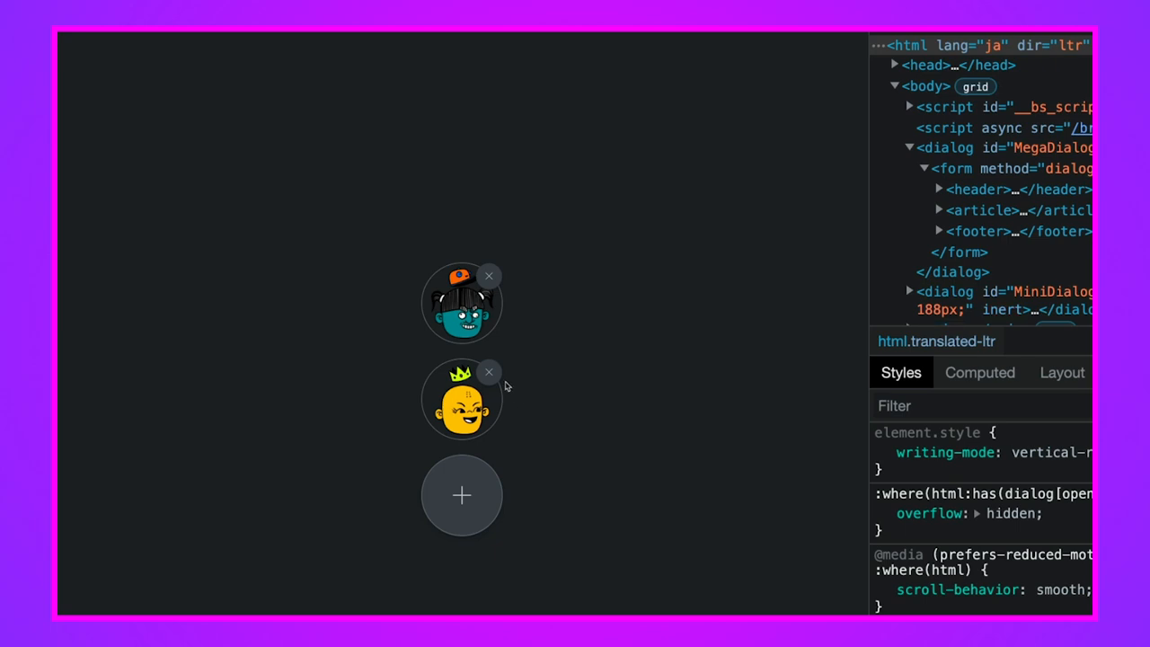
pyautogui.moveTo(511, 398)
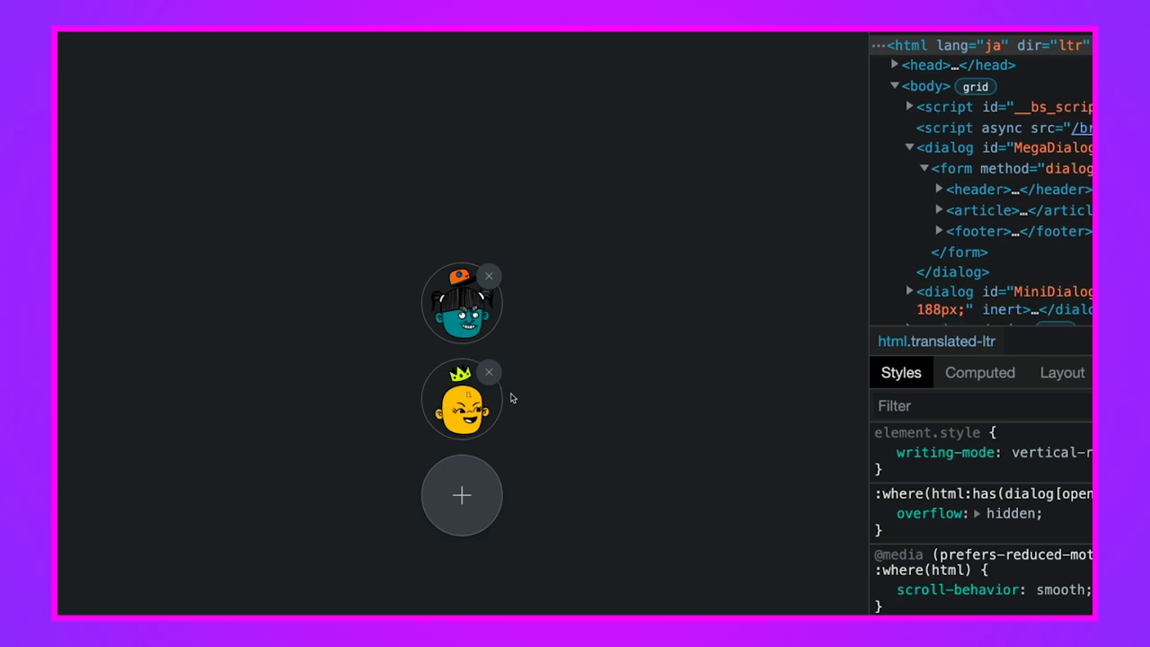
pyautogui.click(488, 276)
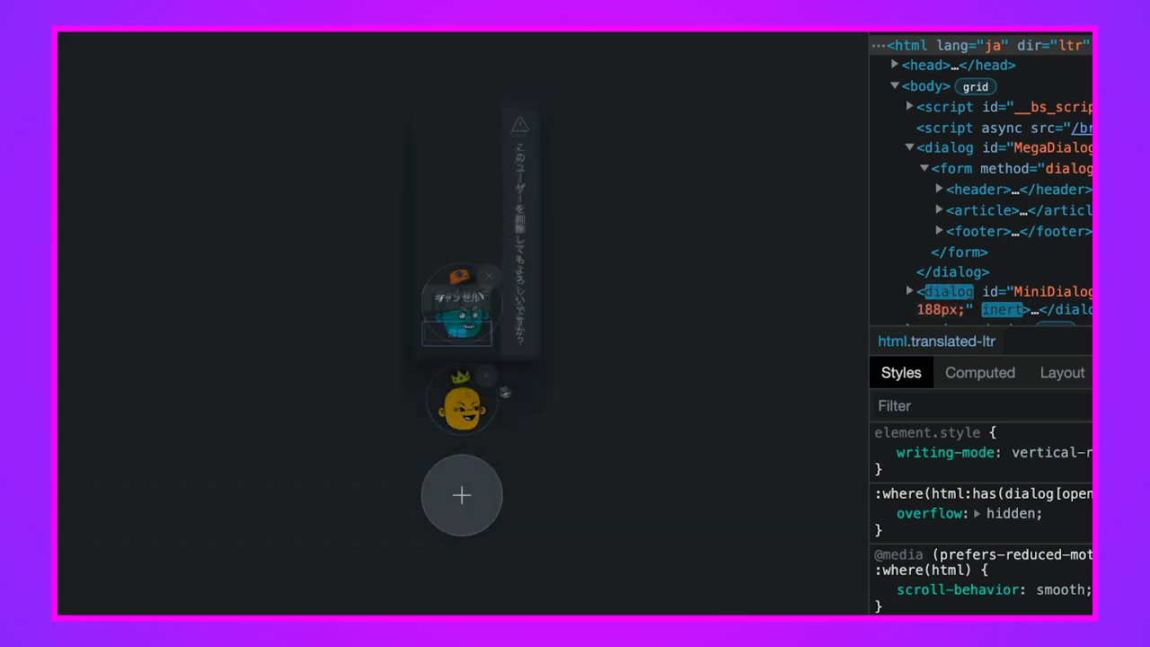
pyautogui.click(461, 495)
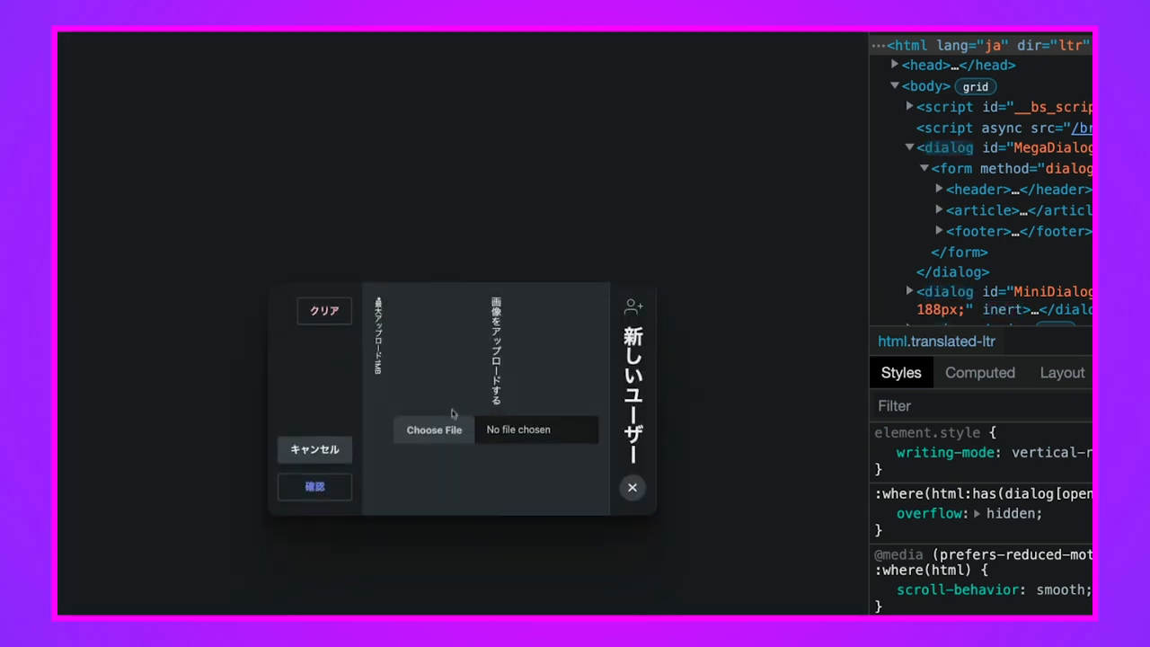
pyautogui.click(434, 429)
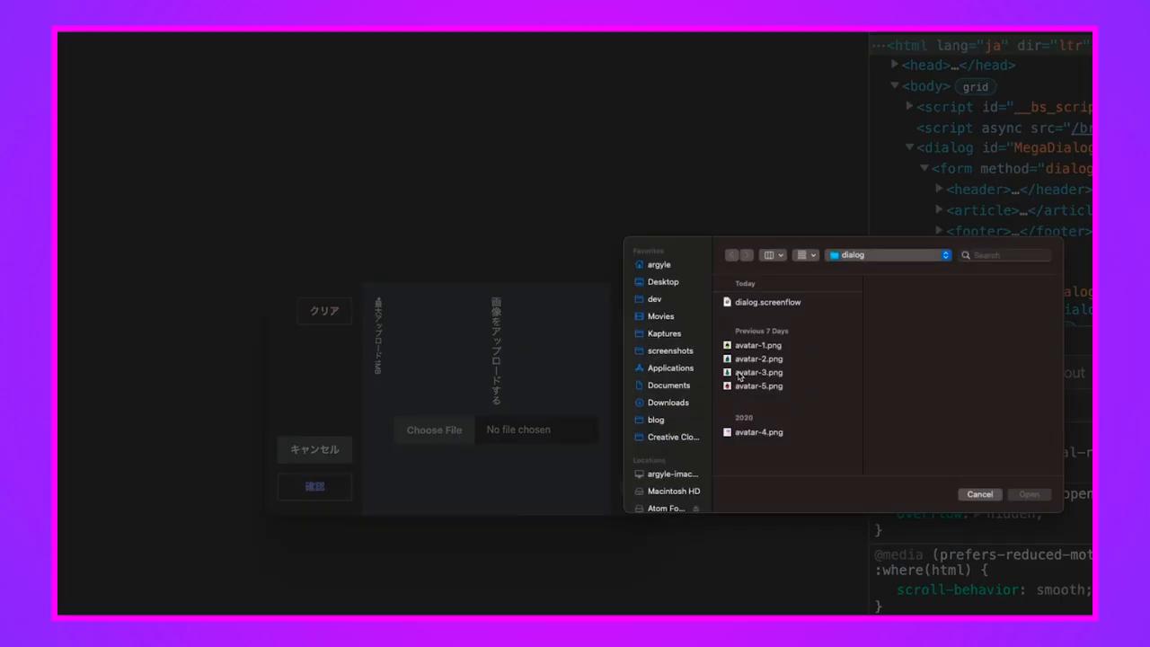
pyautogui.click(758, 372)
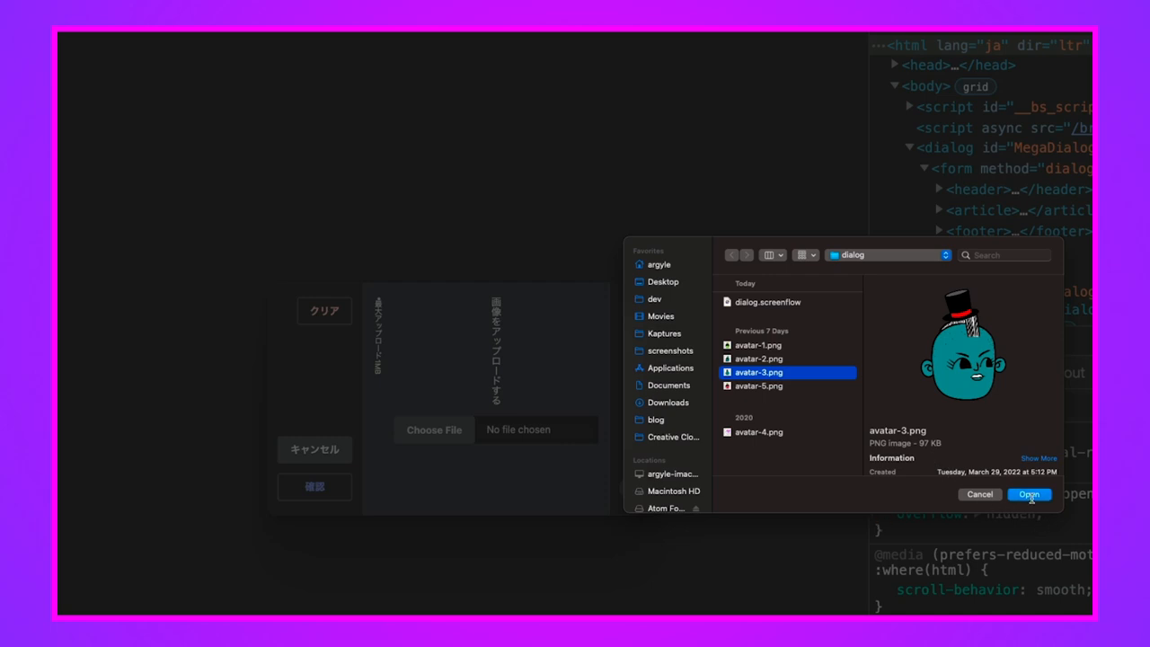
pyautogui.click(1028, 493)
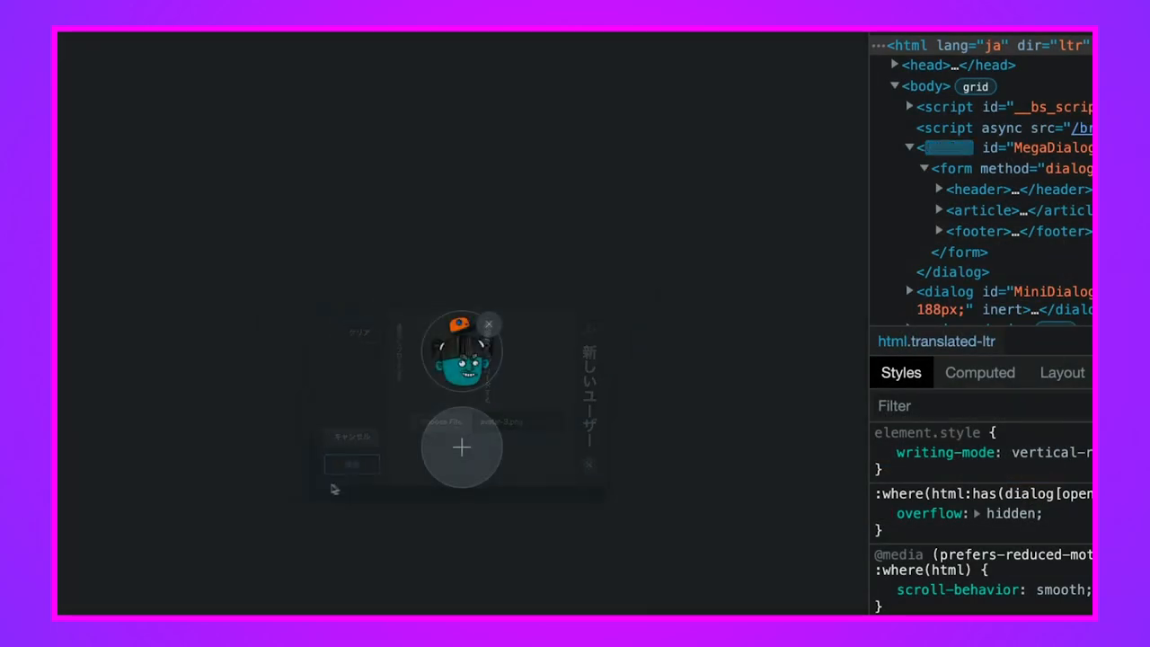